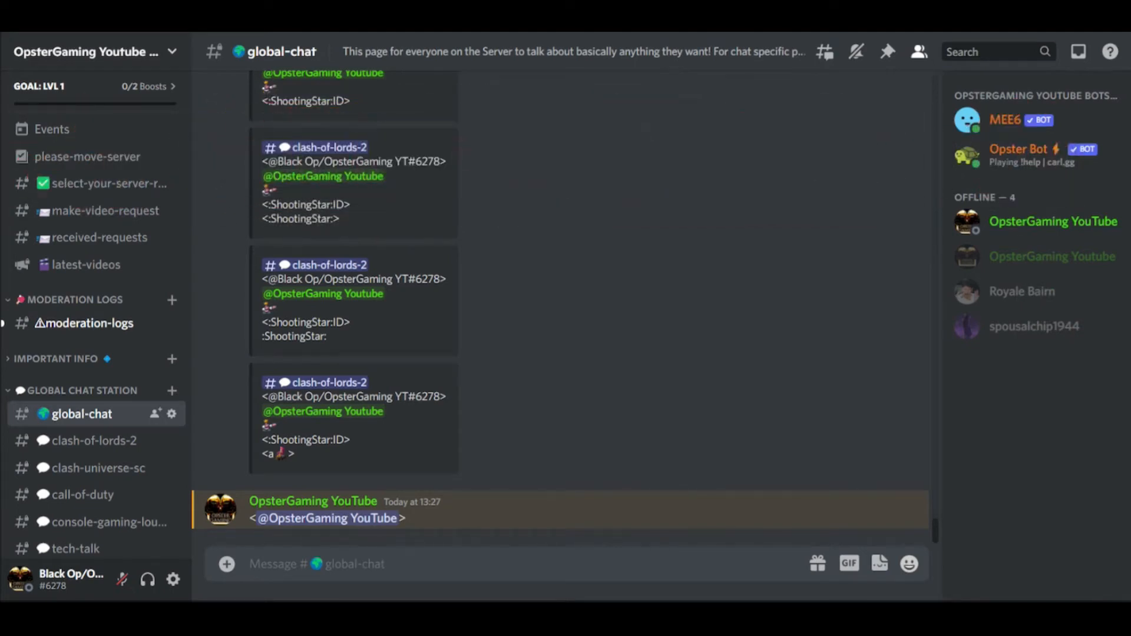
mouse_move(606, 410)
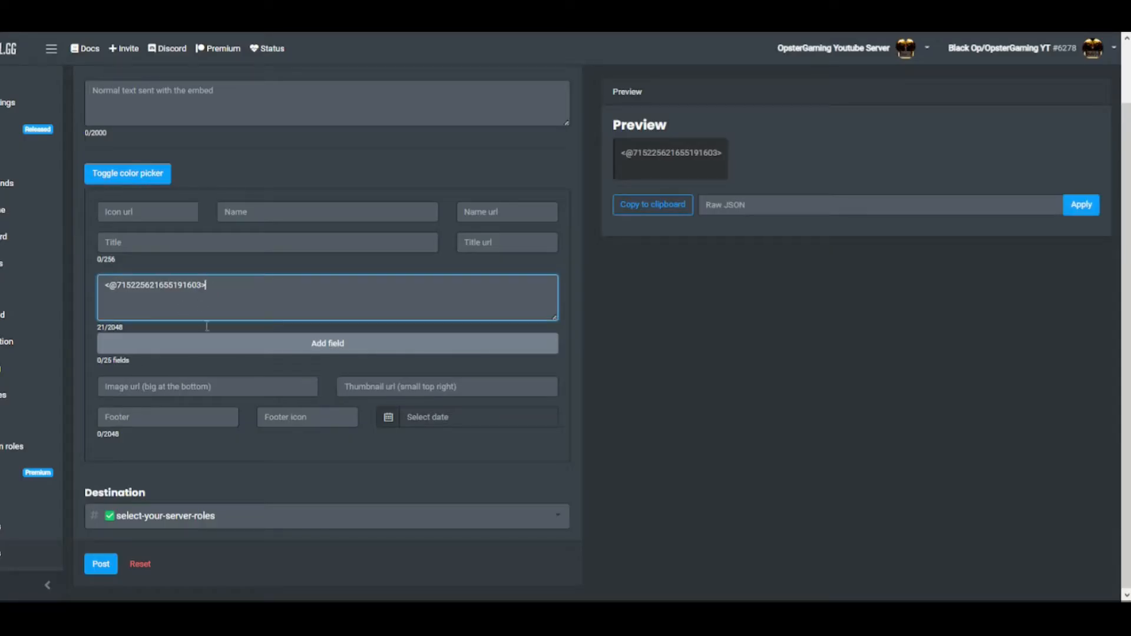
Step: Post the embed with the user mention to the global-chat channel
click(326, 515)
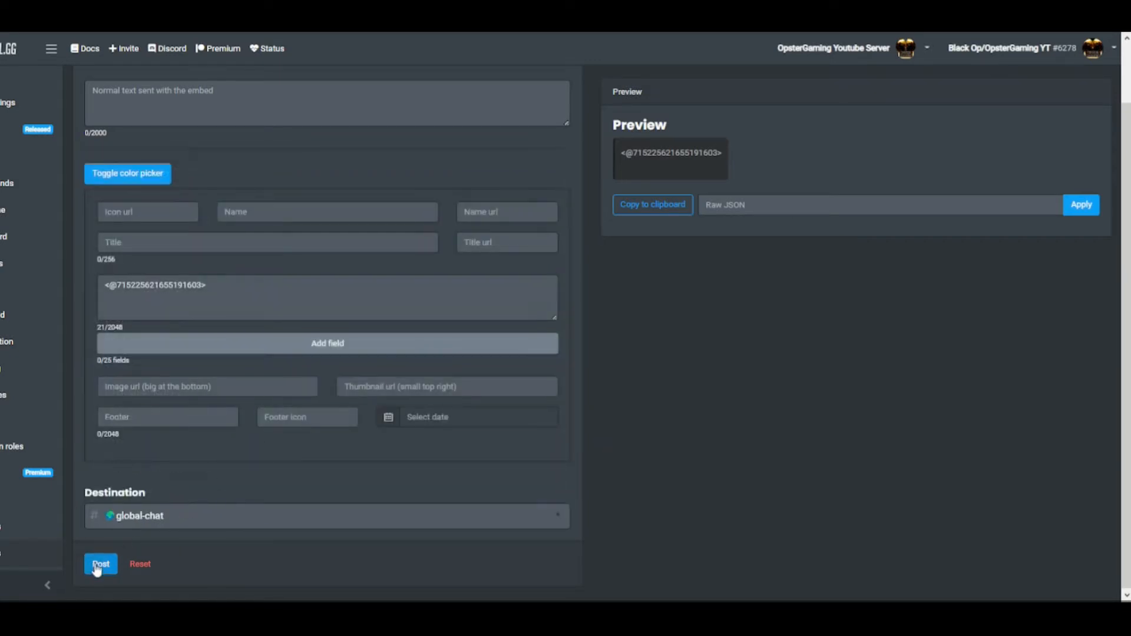
click(100, 563)
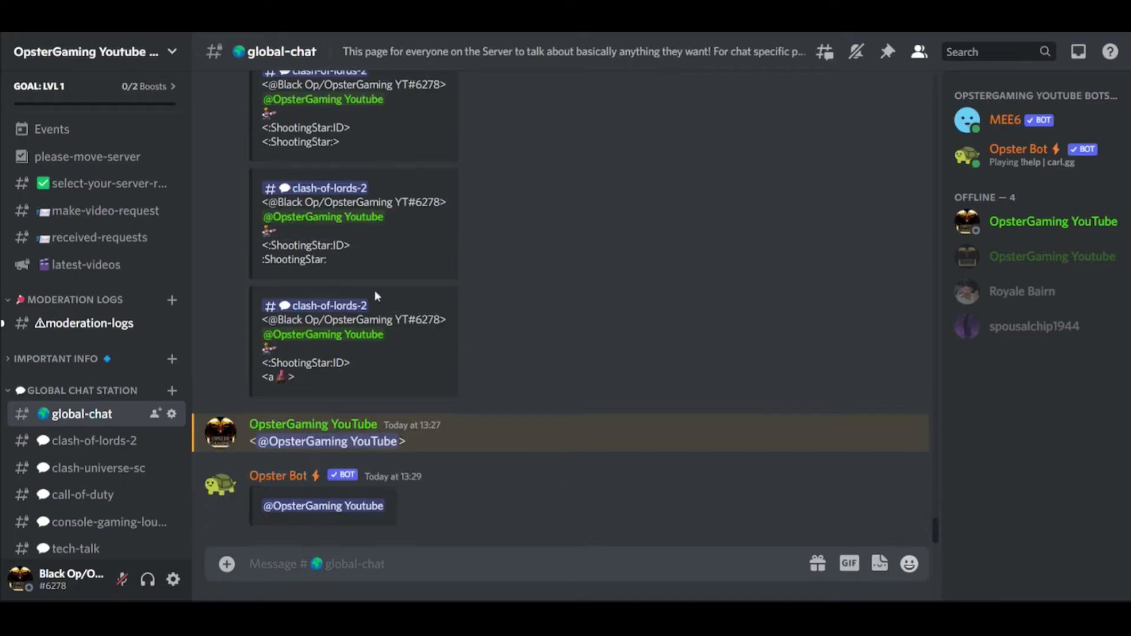
mouse_move(595, 508)
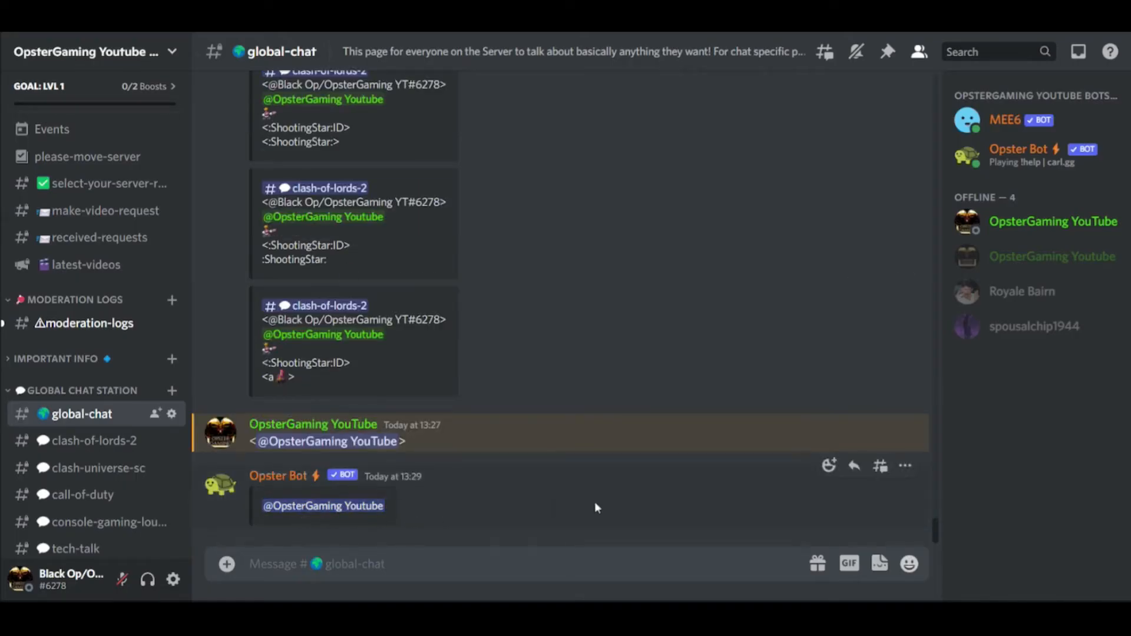
mouse_move(330, 40)
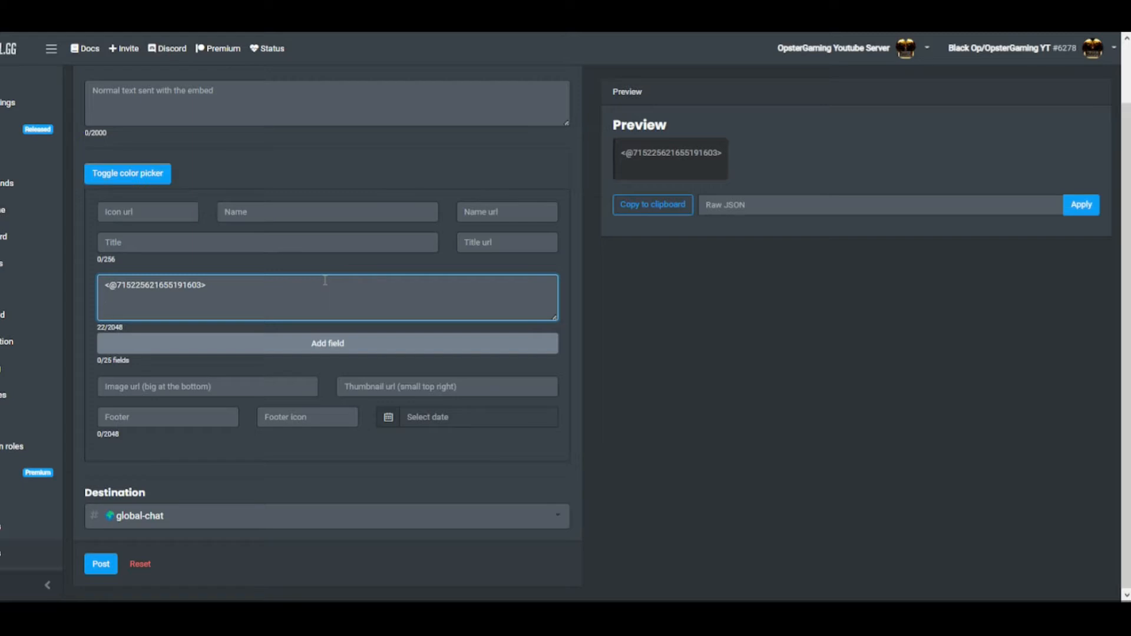
Step: Add a nickname mention <@!ID> on a new line of the embed description
text(<@)
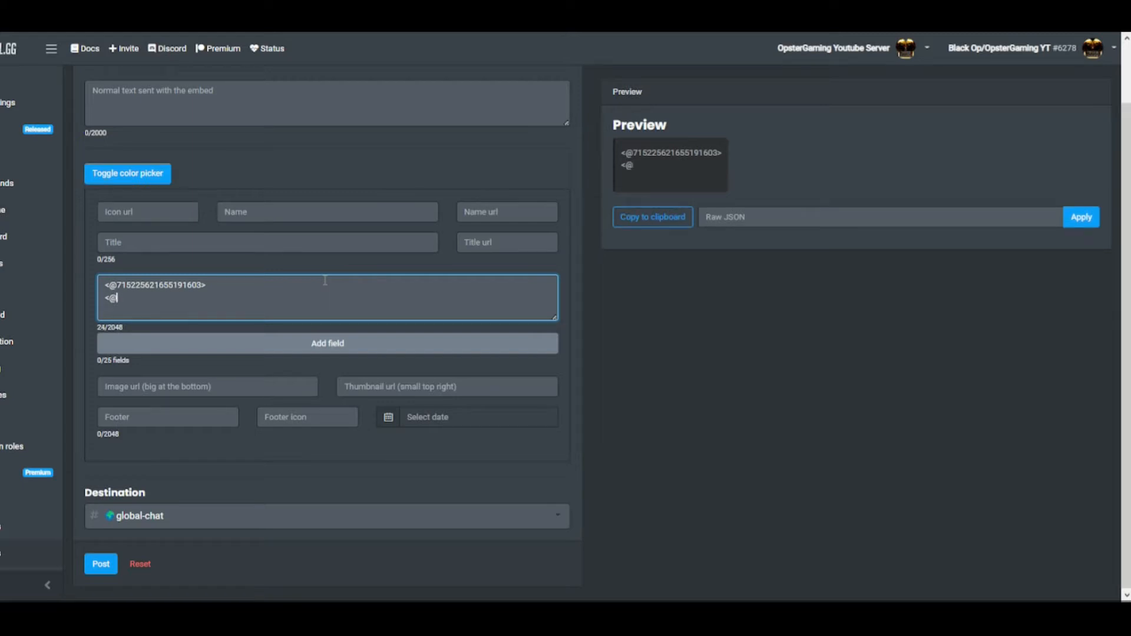
text(!475953687030661141>)
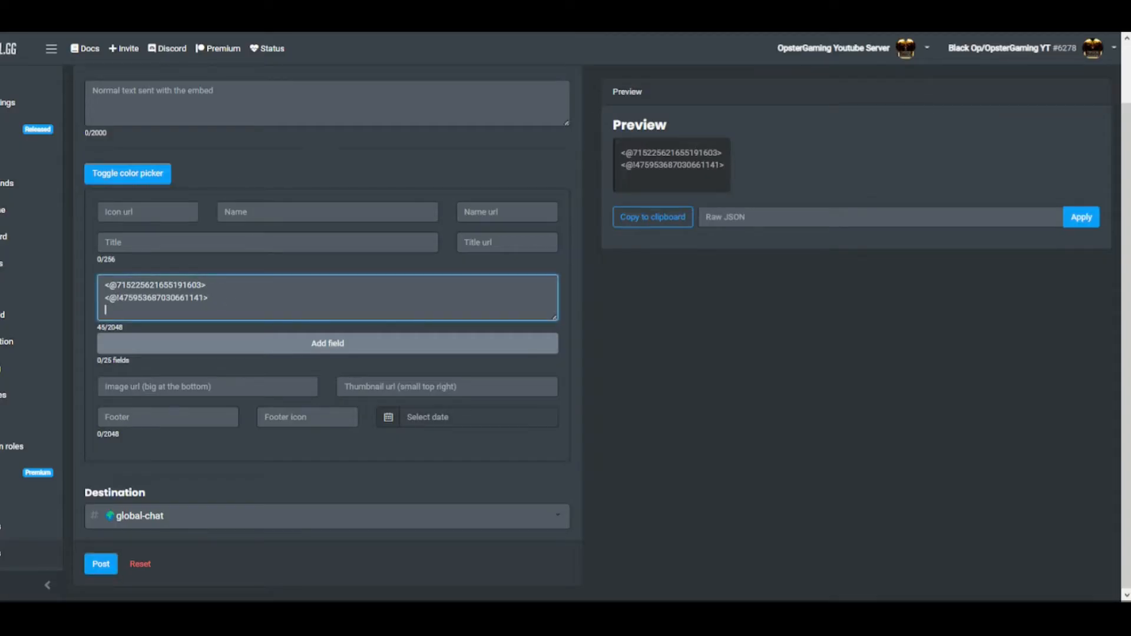
click(100, 563)
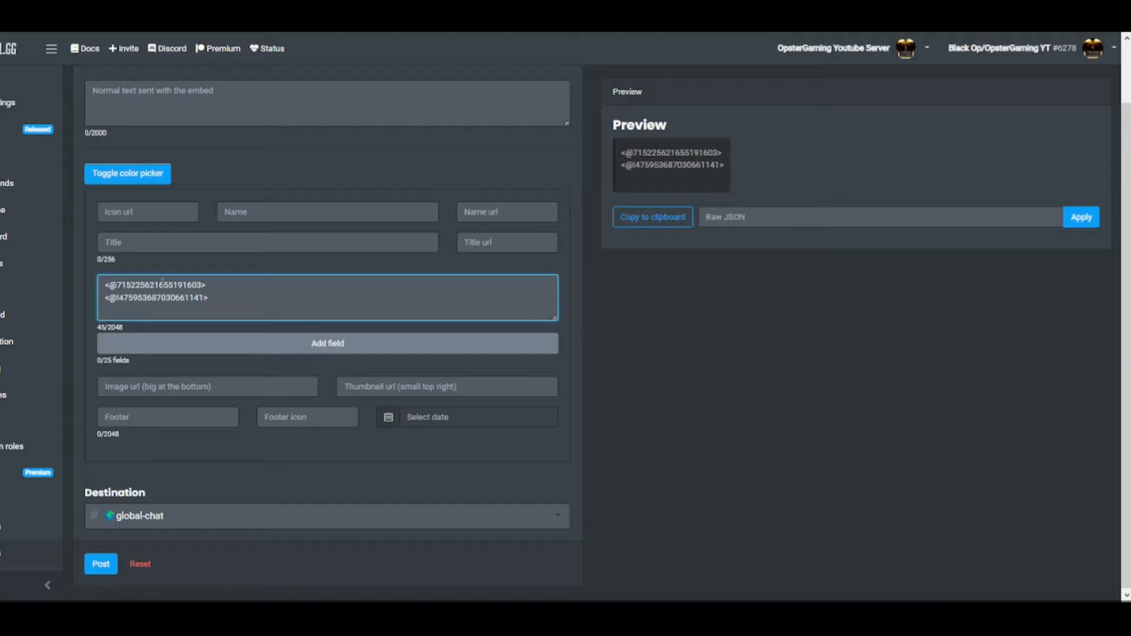
text(<)
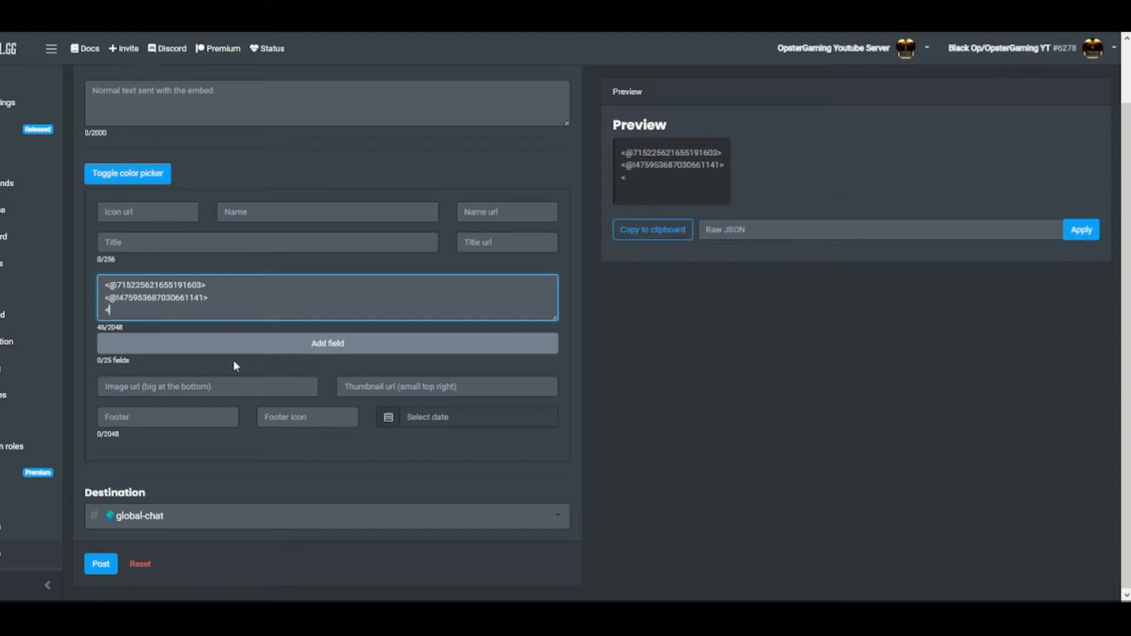
text(#715228744444411955)
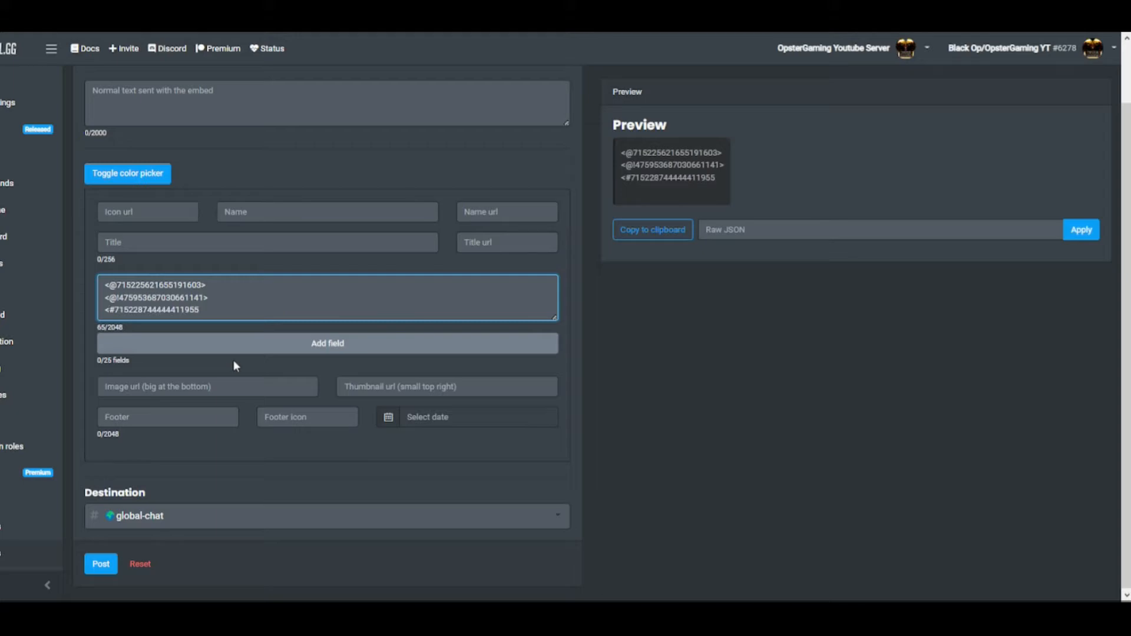
click(100, 563)
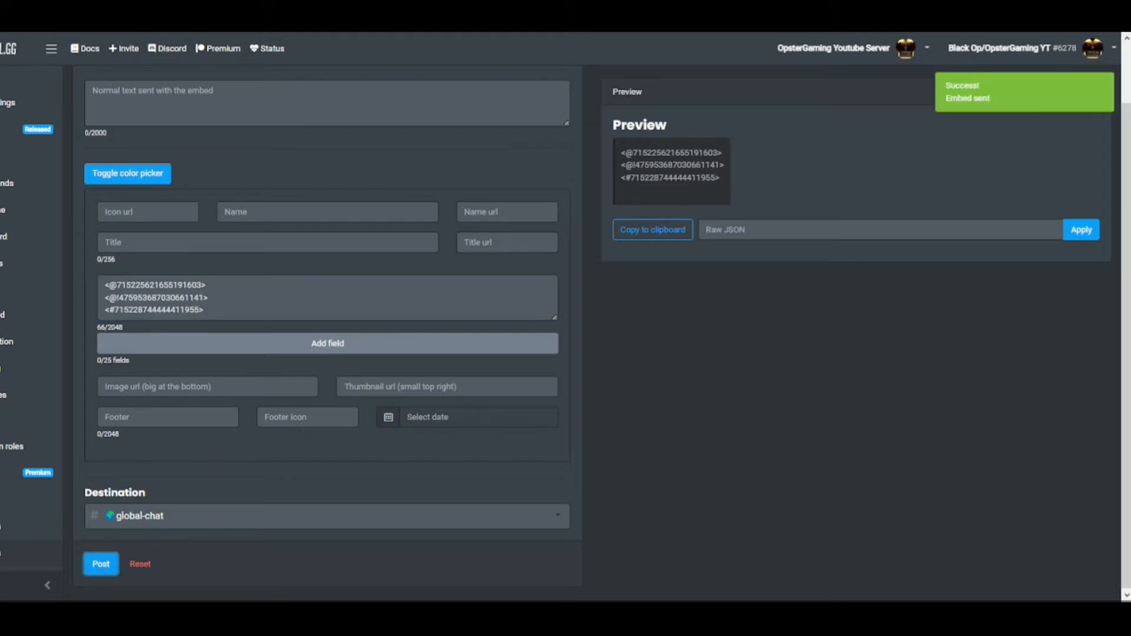
click(100, 563)
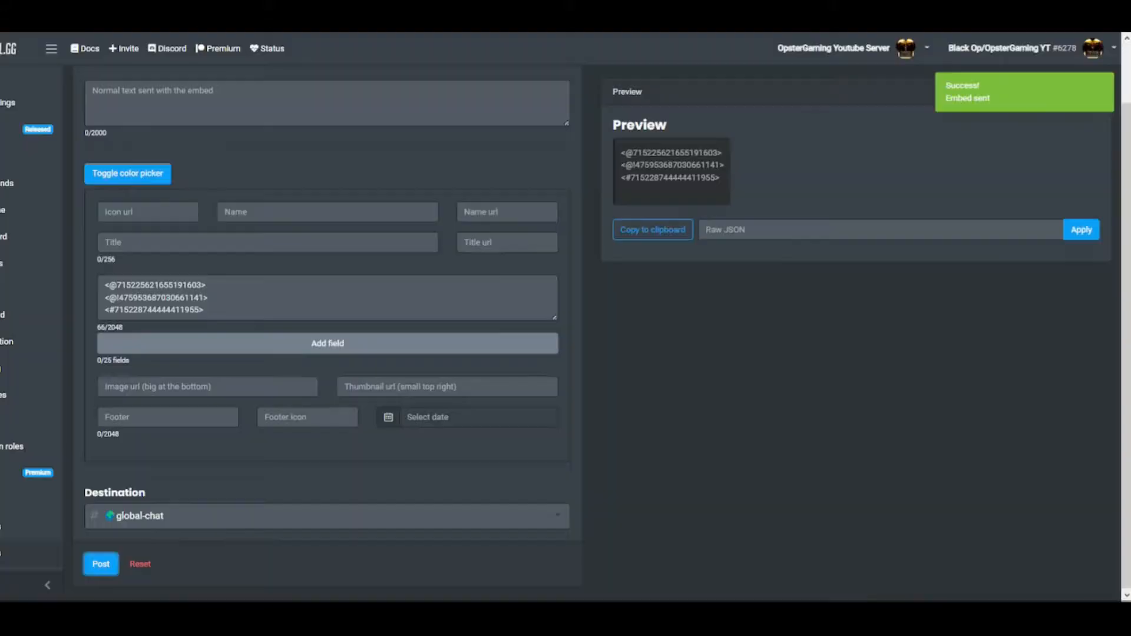
click(325, 297)
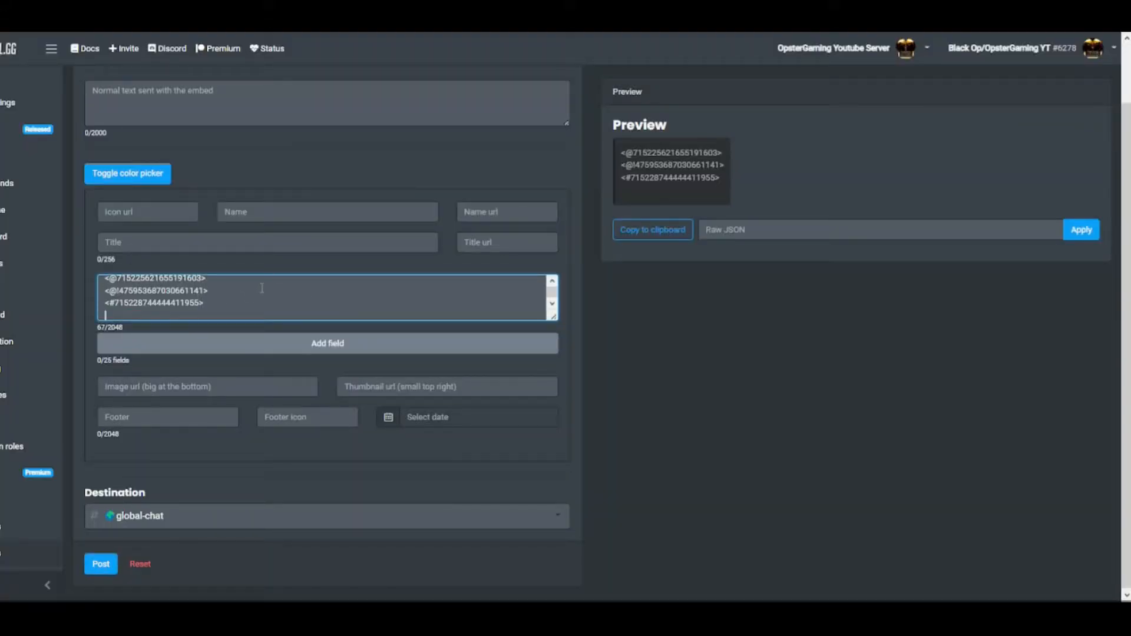
text(<@)
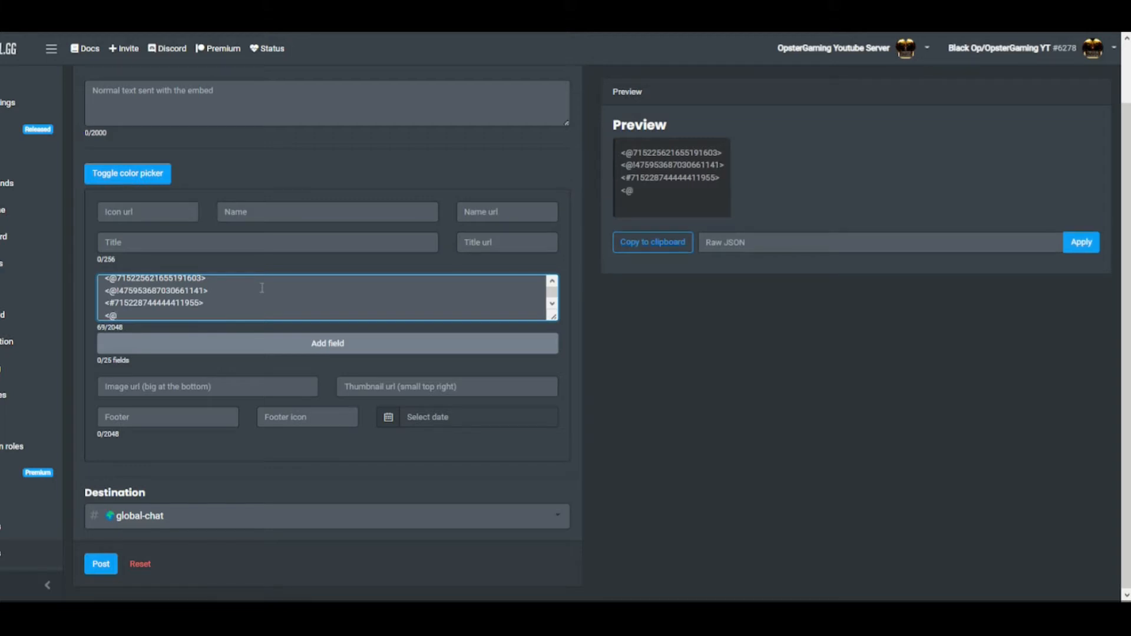
click(100, 563)
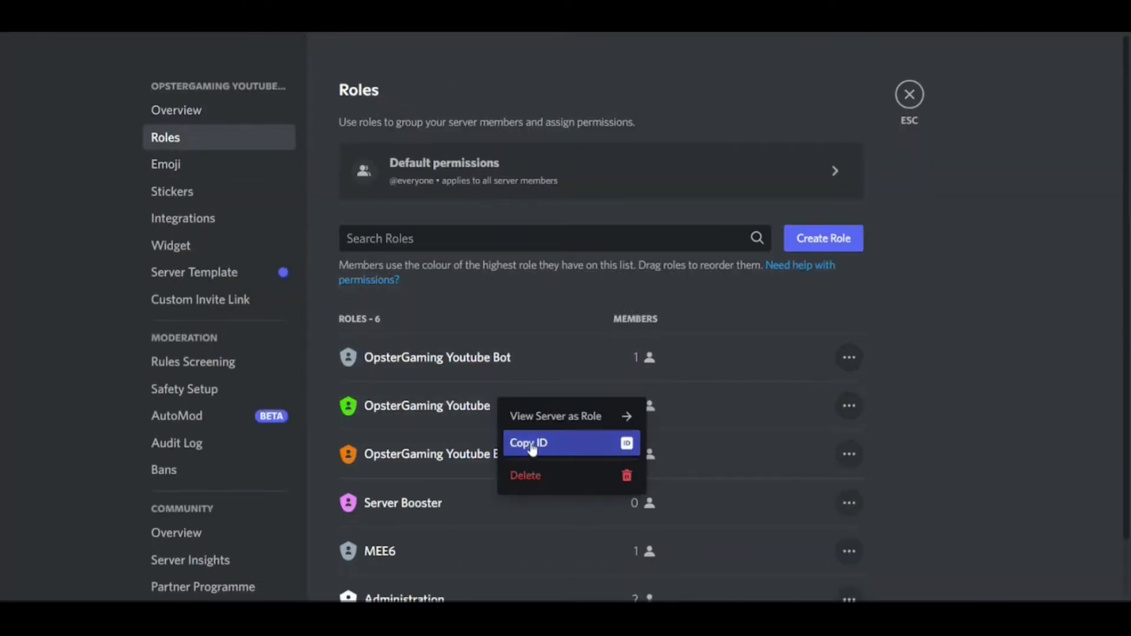
click(528, 443)
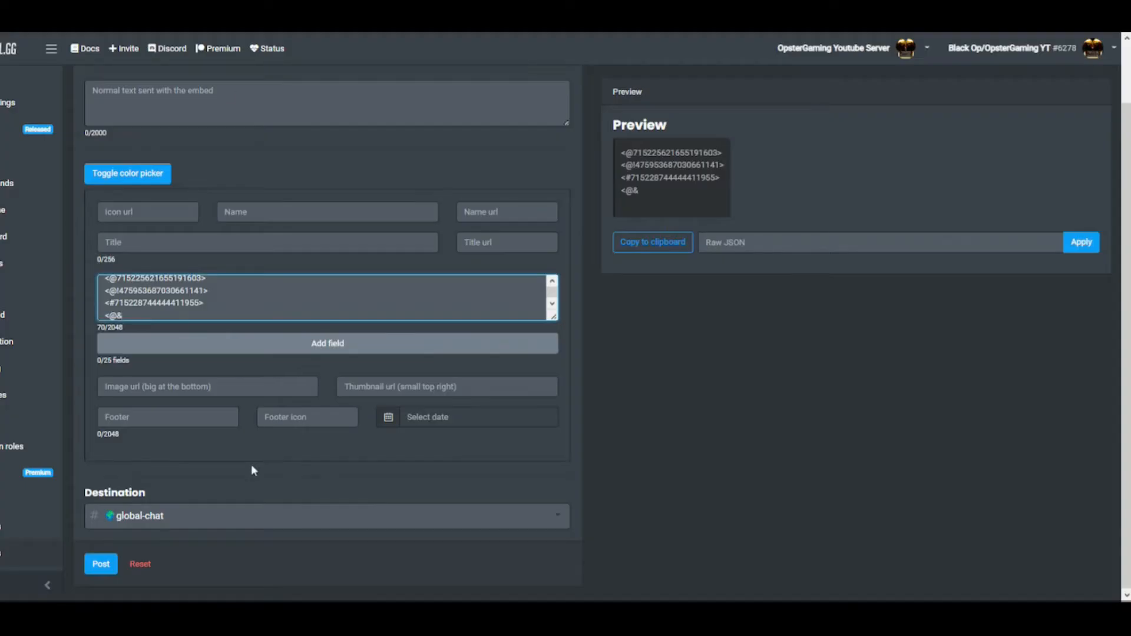
text(715235676169437275>)
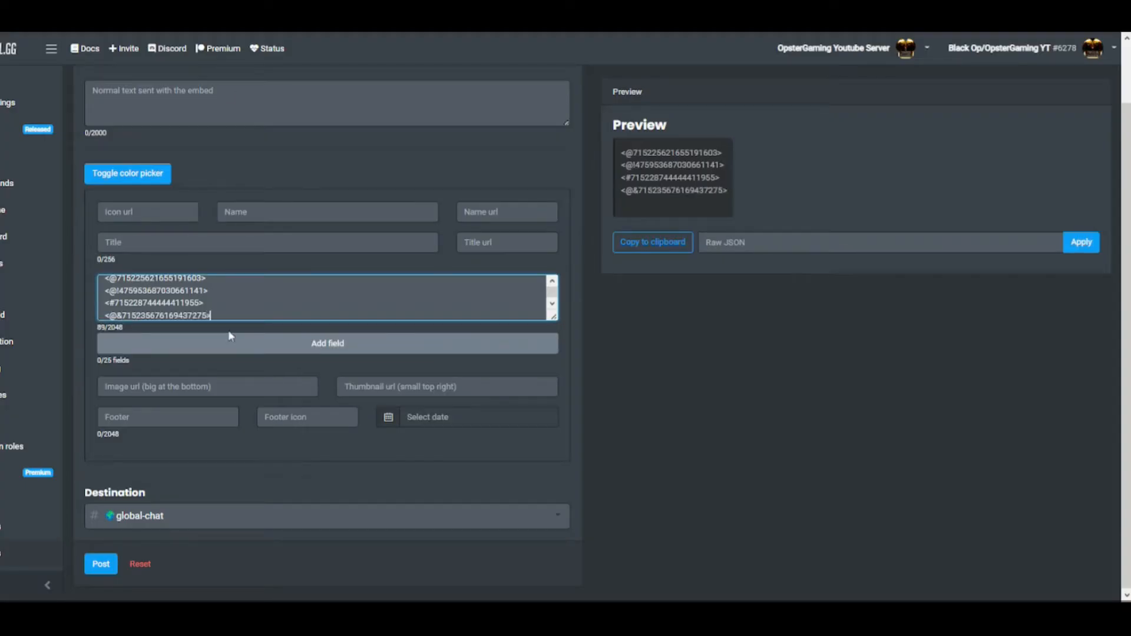
click(101, 563)
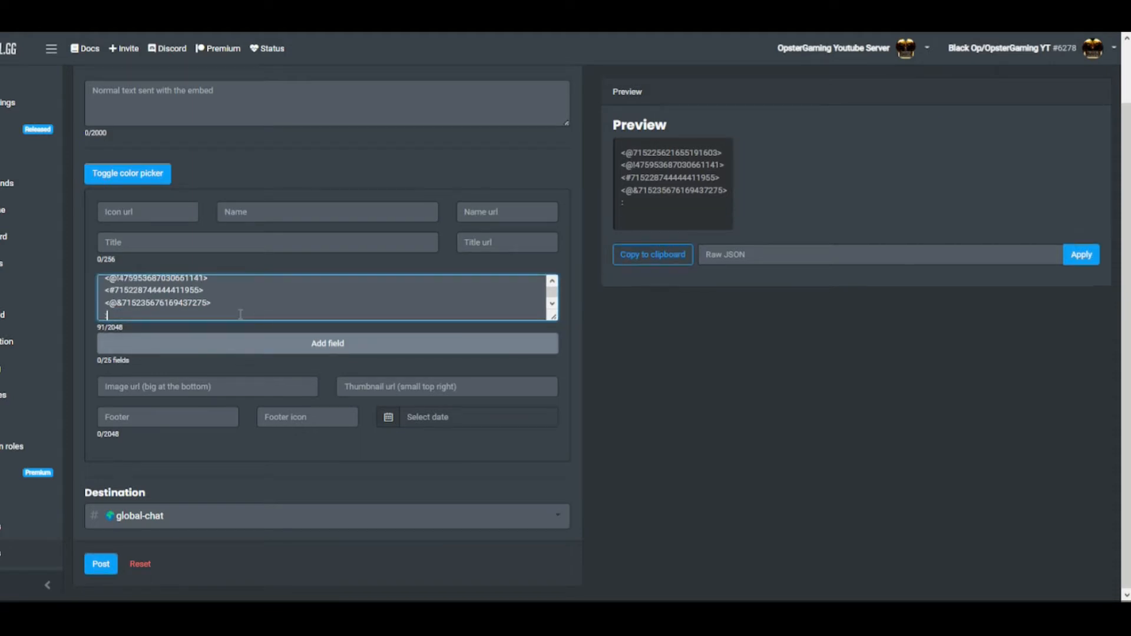
Step: Add the custom emoji code :xx6: on a fifth line and post the embed to global-chat
text(:xx)
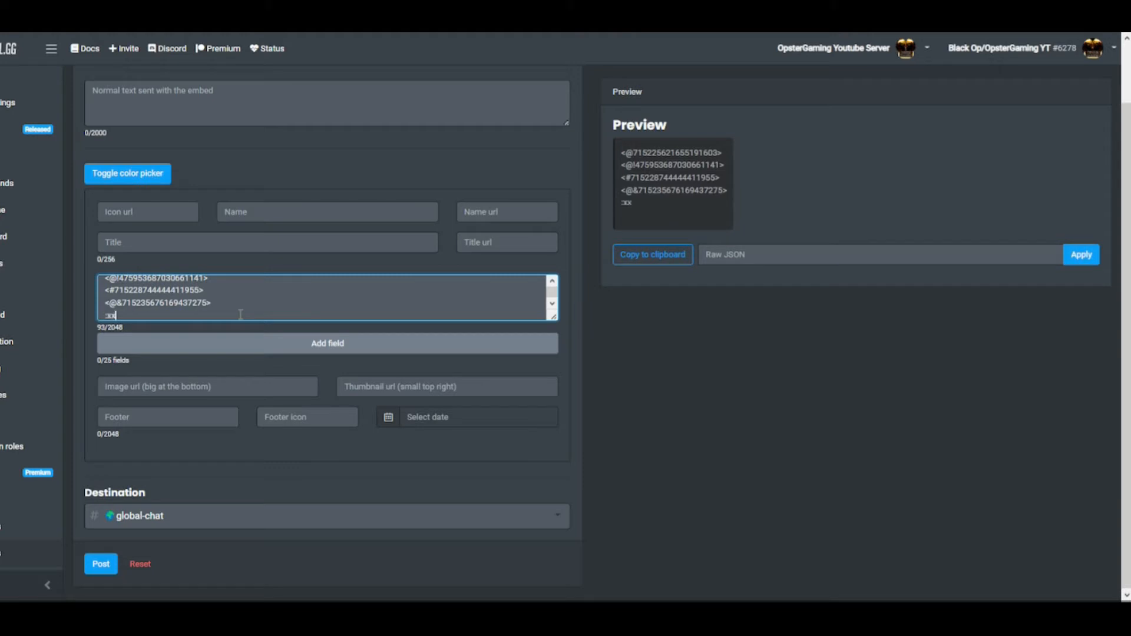
text(7>)
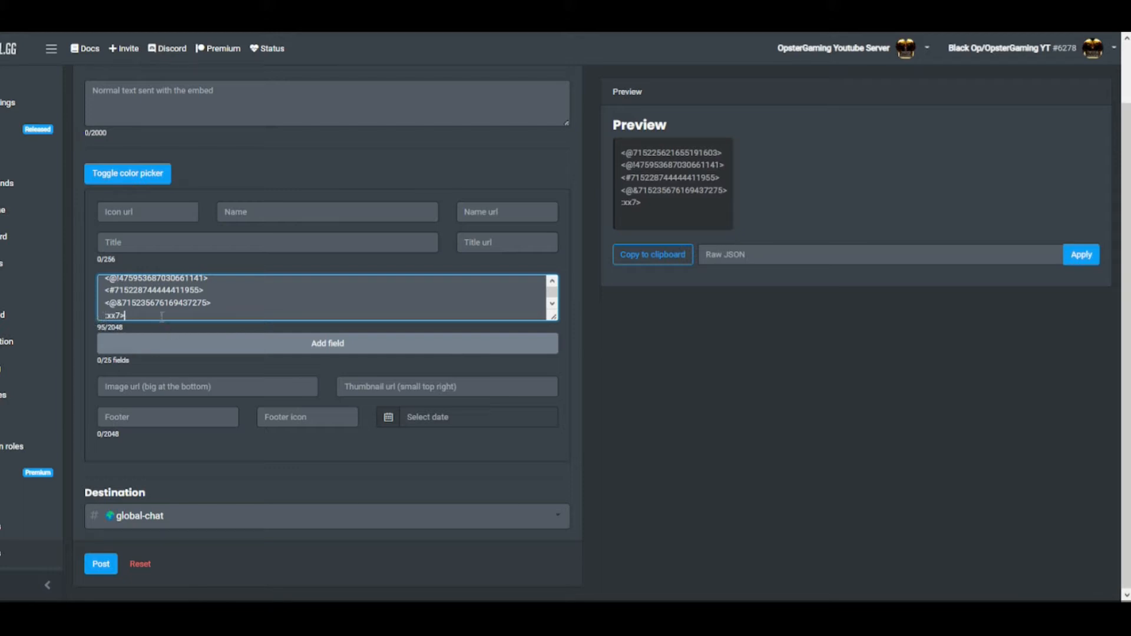
click(101, 563)
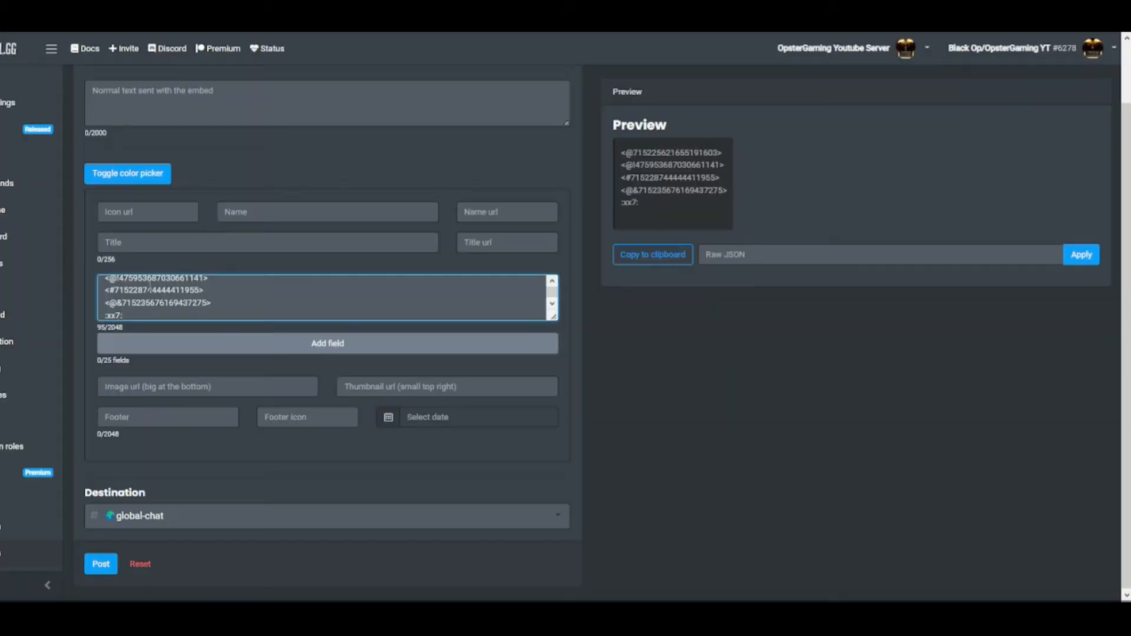
key(Backspace)
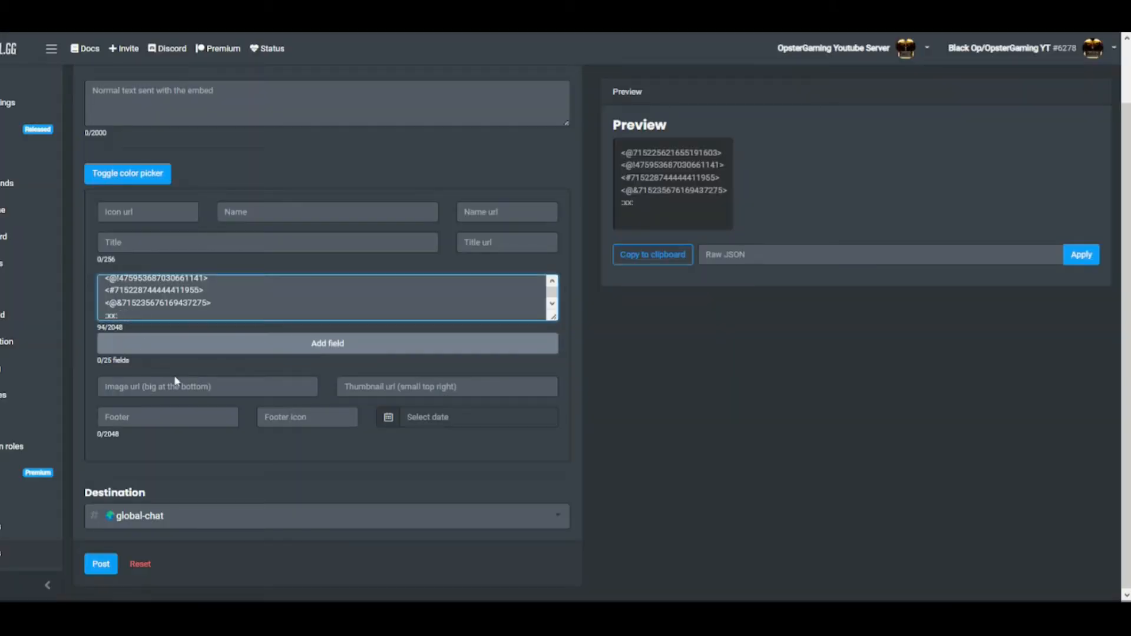
text(6)
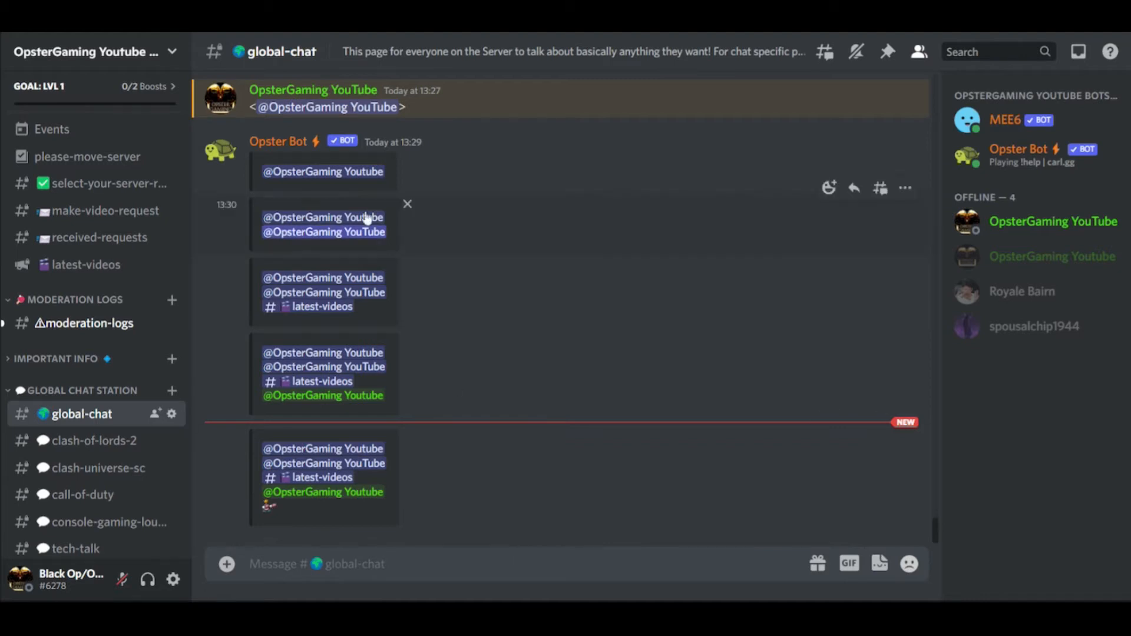
click(86, 51)
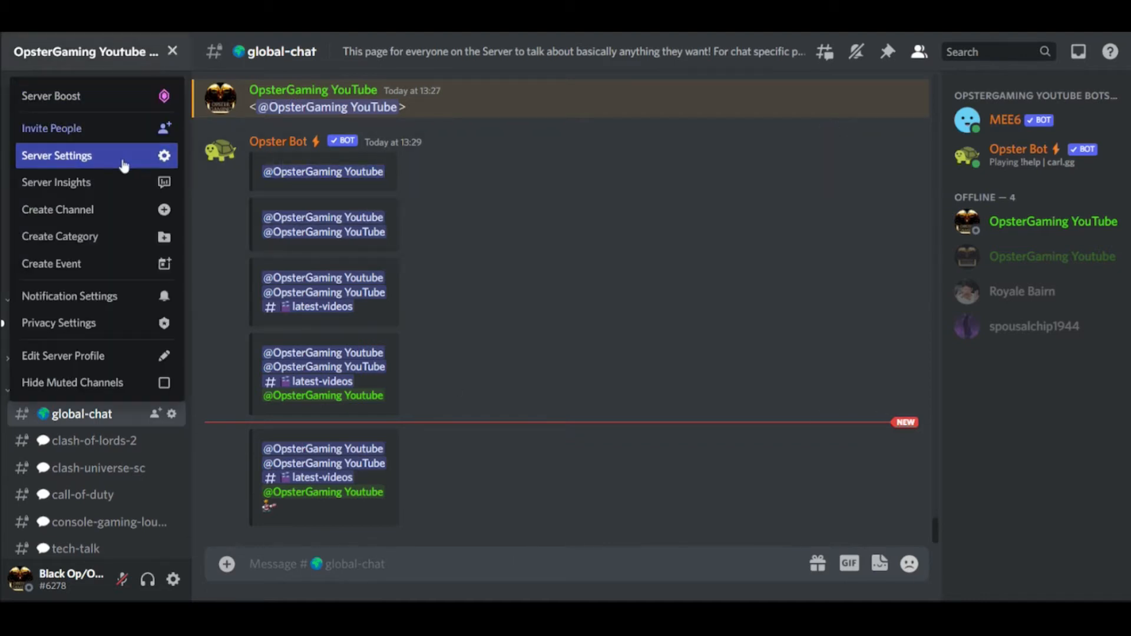
click(57, 156)
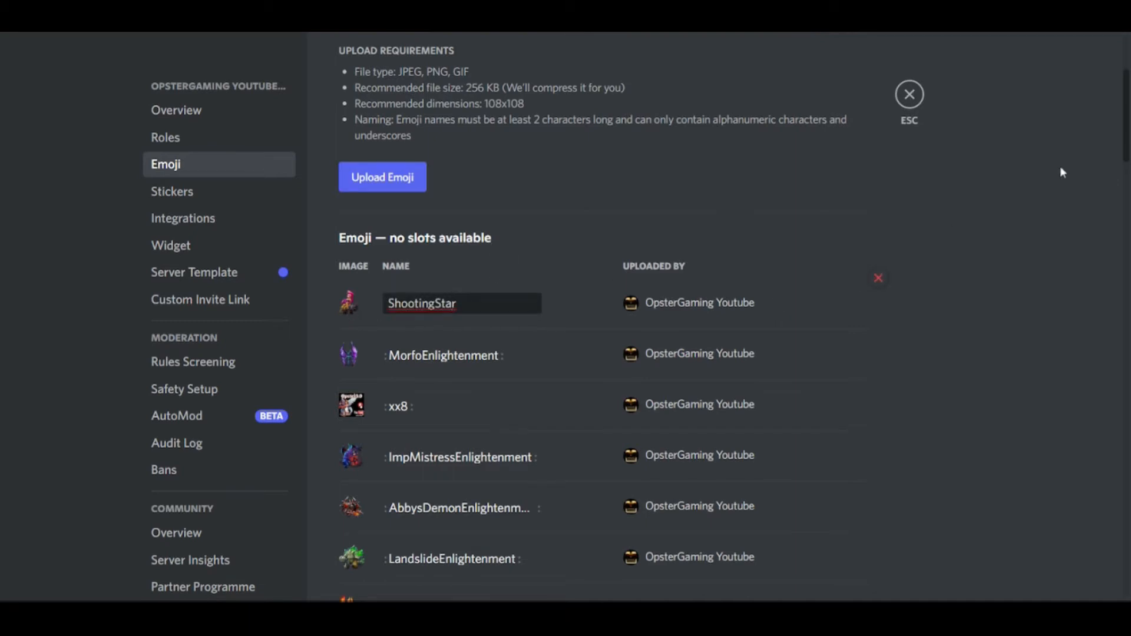
scroll(down, 3)
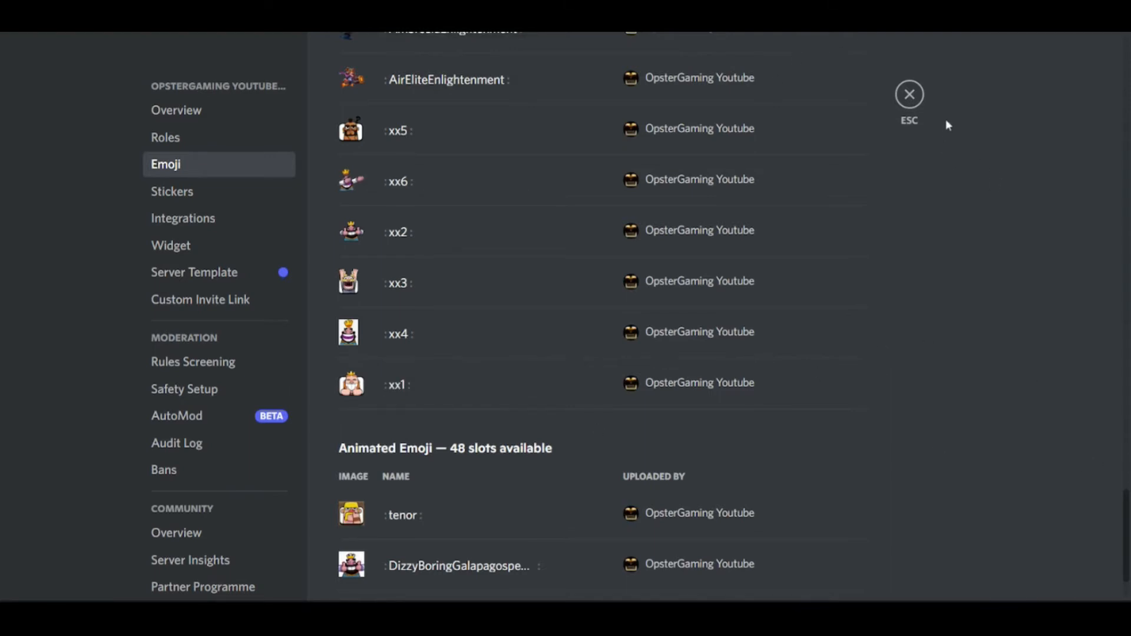
click(908, 94)
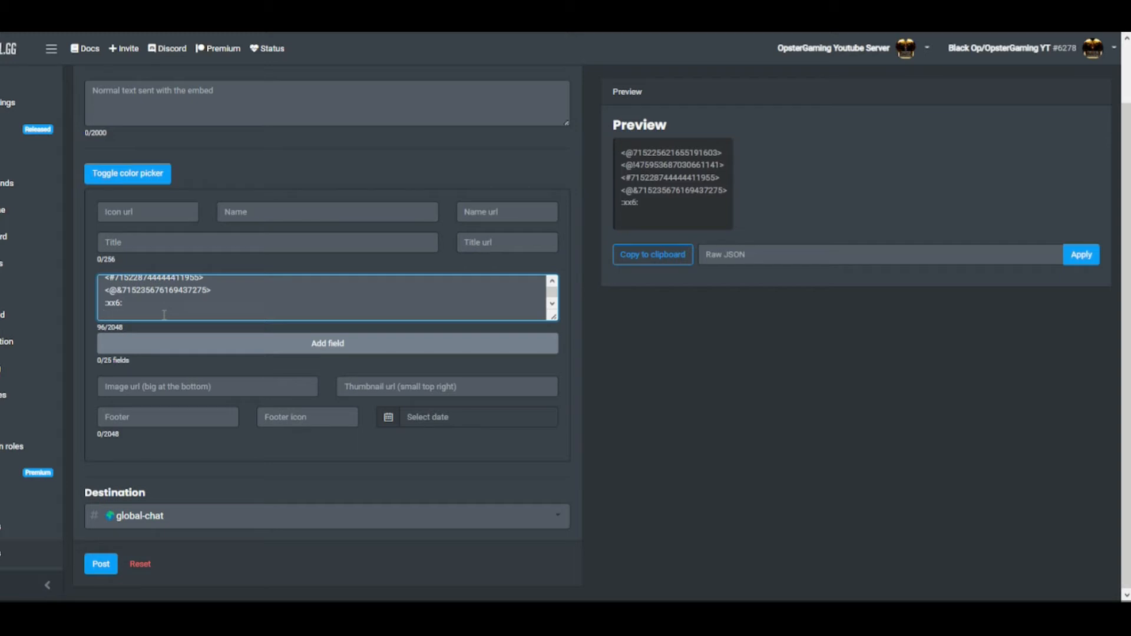
Step: Add the emoji template line <:NAME:ID> to the embed description
text(<)
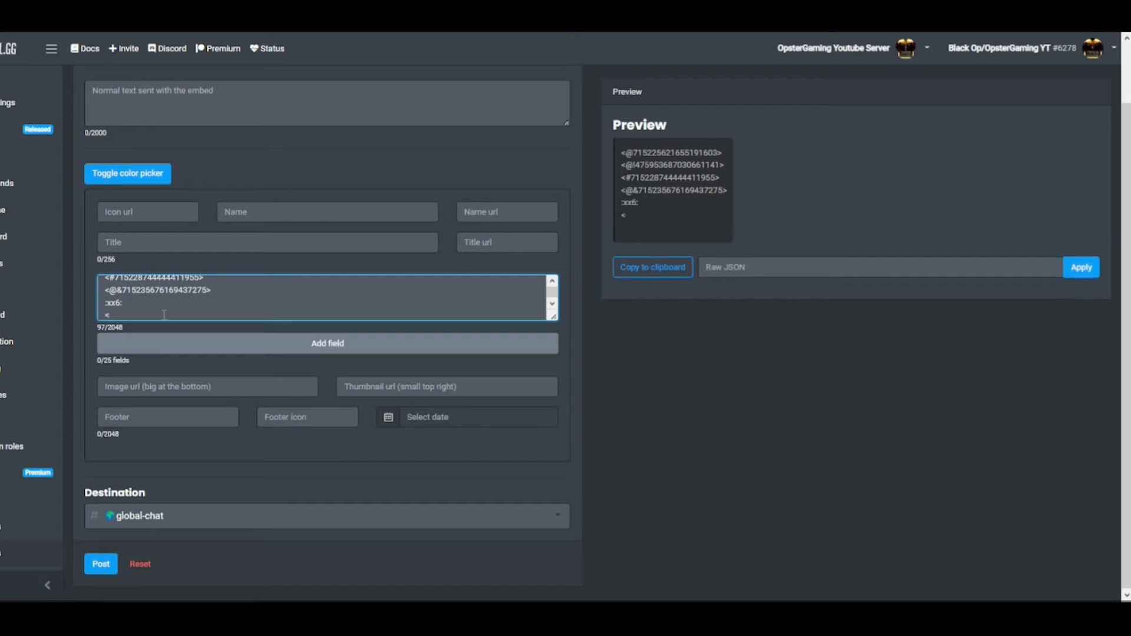
text(<)
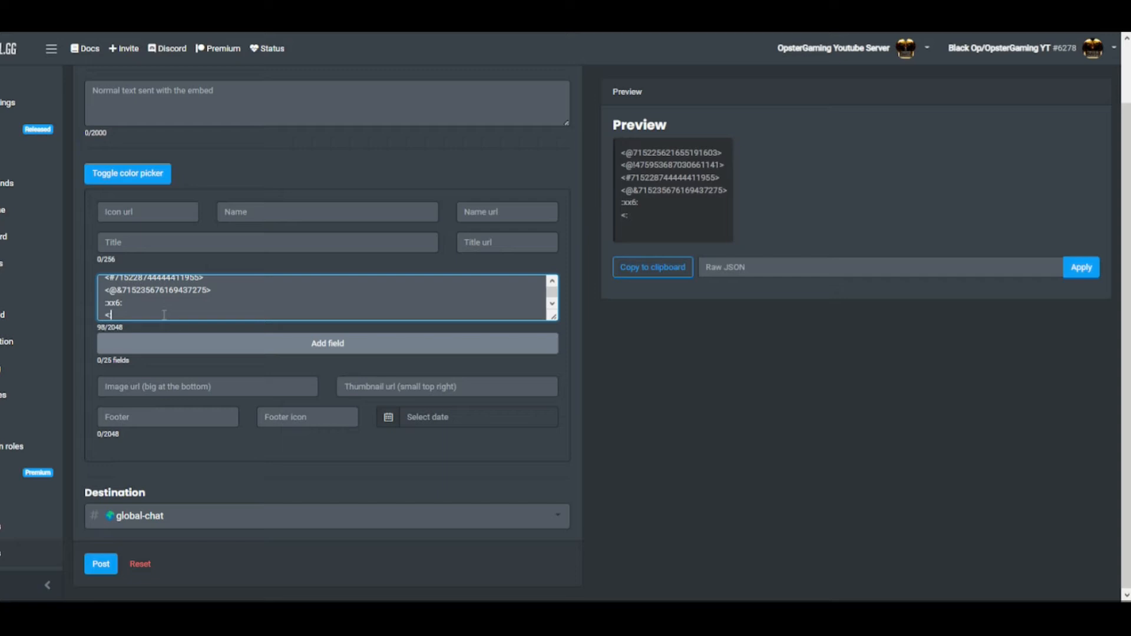
text(NAME)
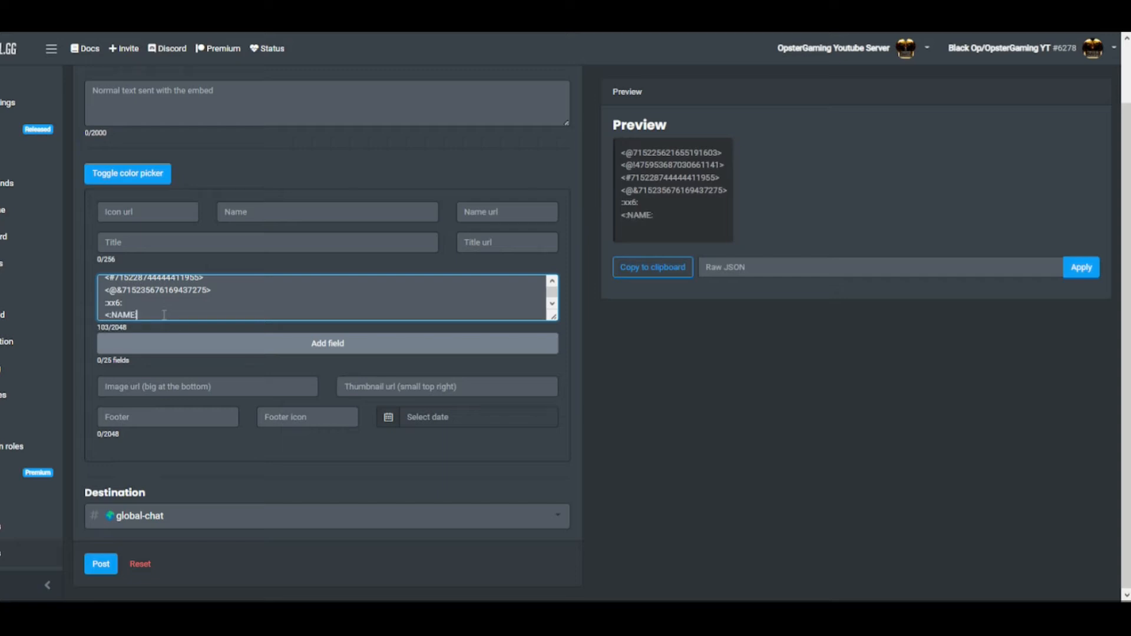
text(:ID>)
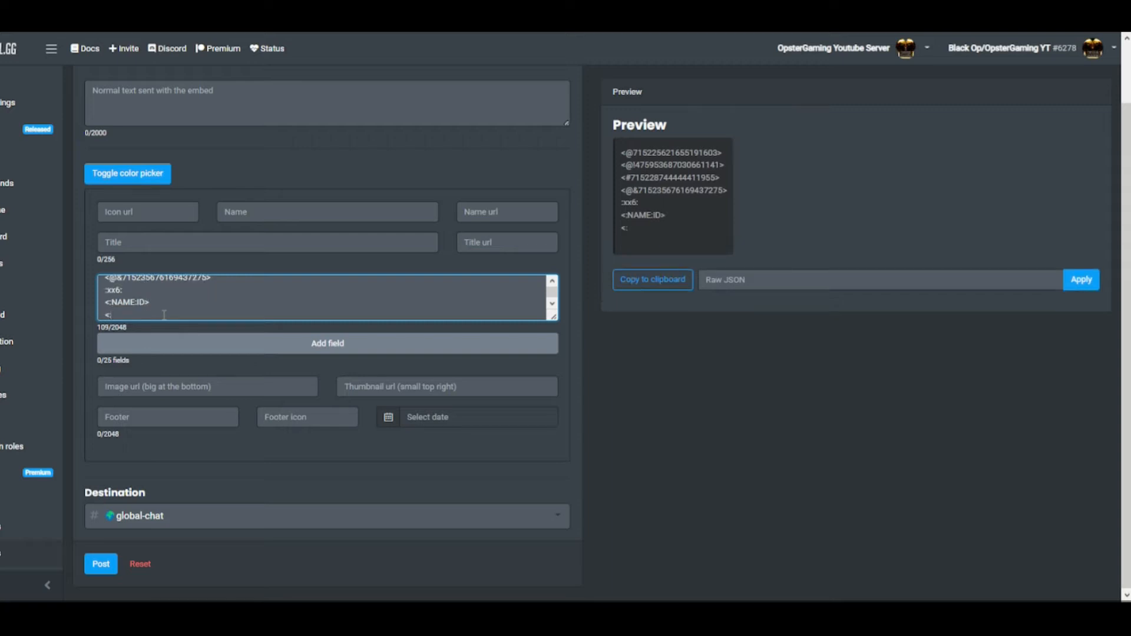
Step: Add a <:xx1:ID> emoji line and post the test embed to global-chat
text(xx1)
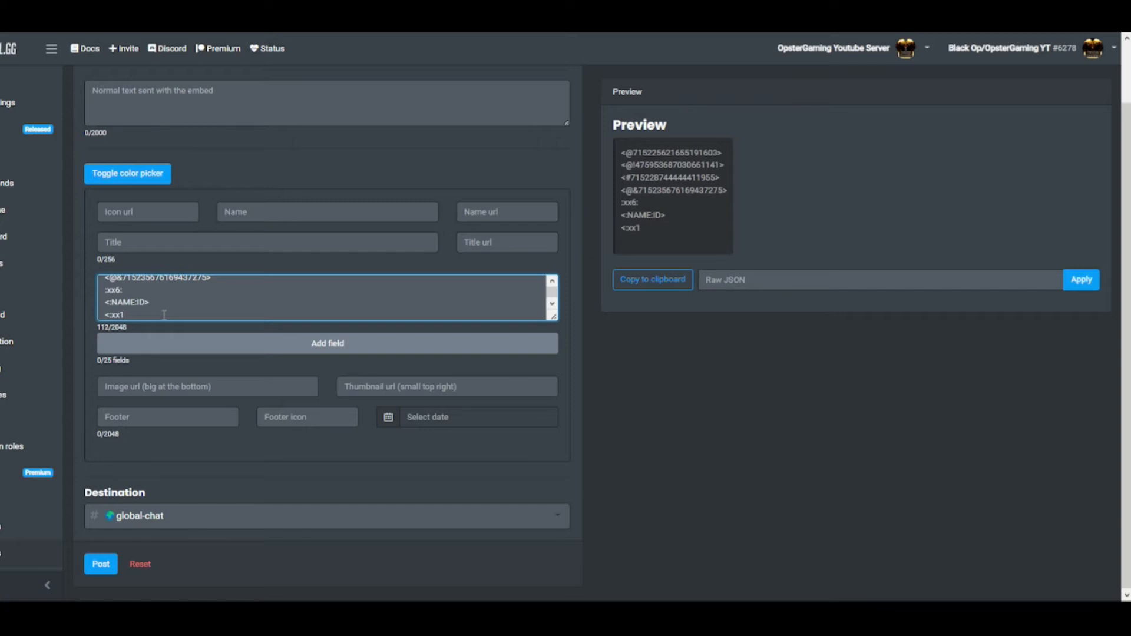
text(:ID)
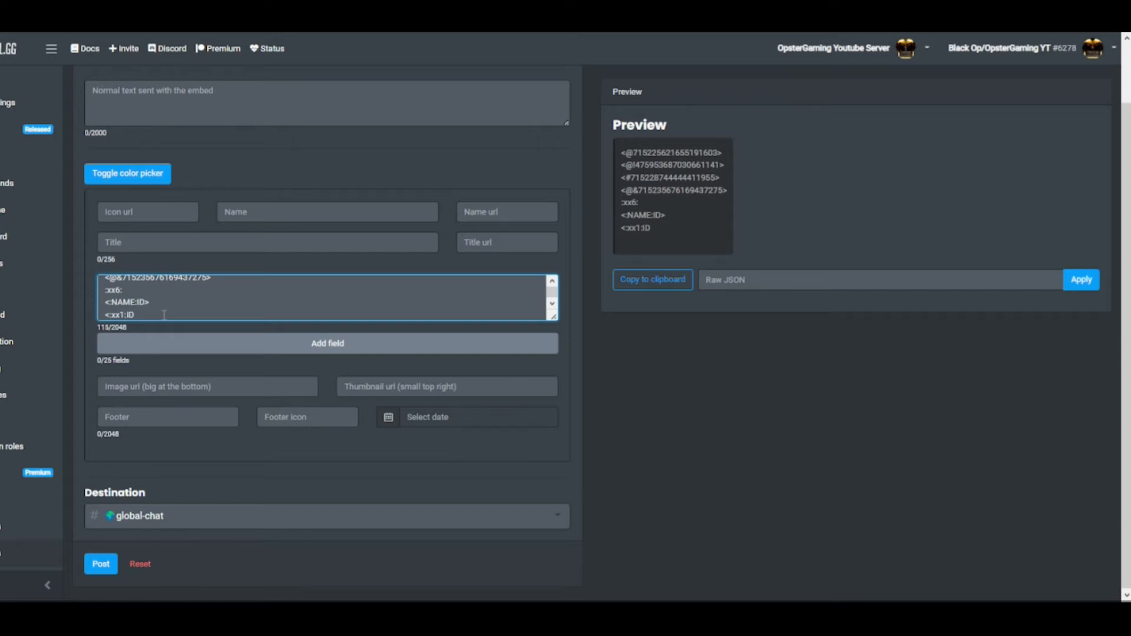
click(100, 563)
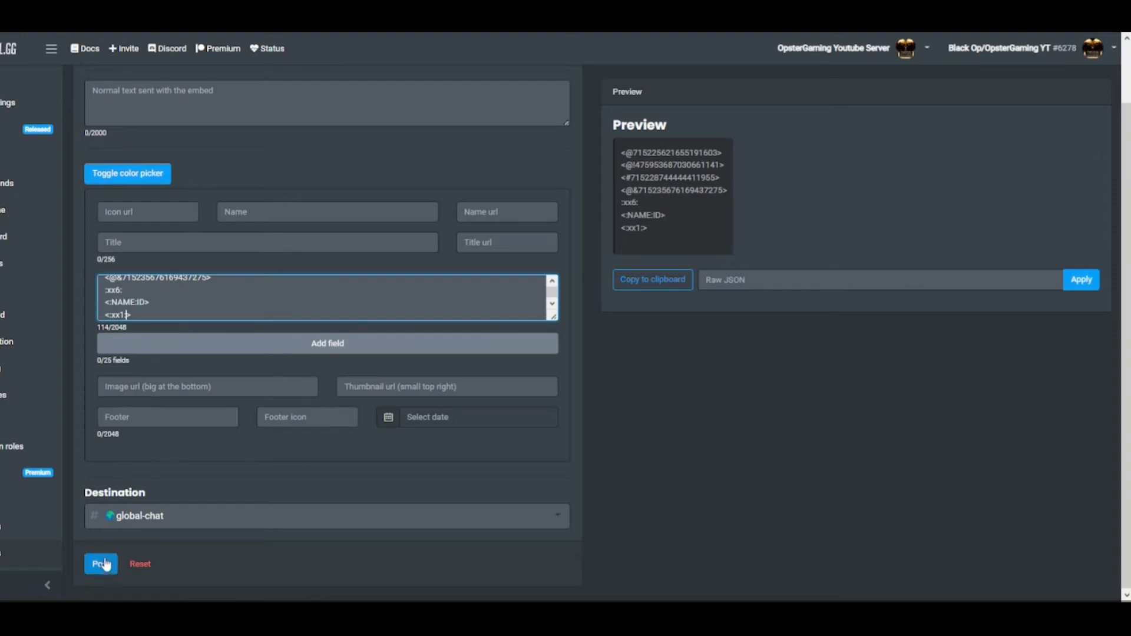
click(100, 563)
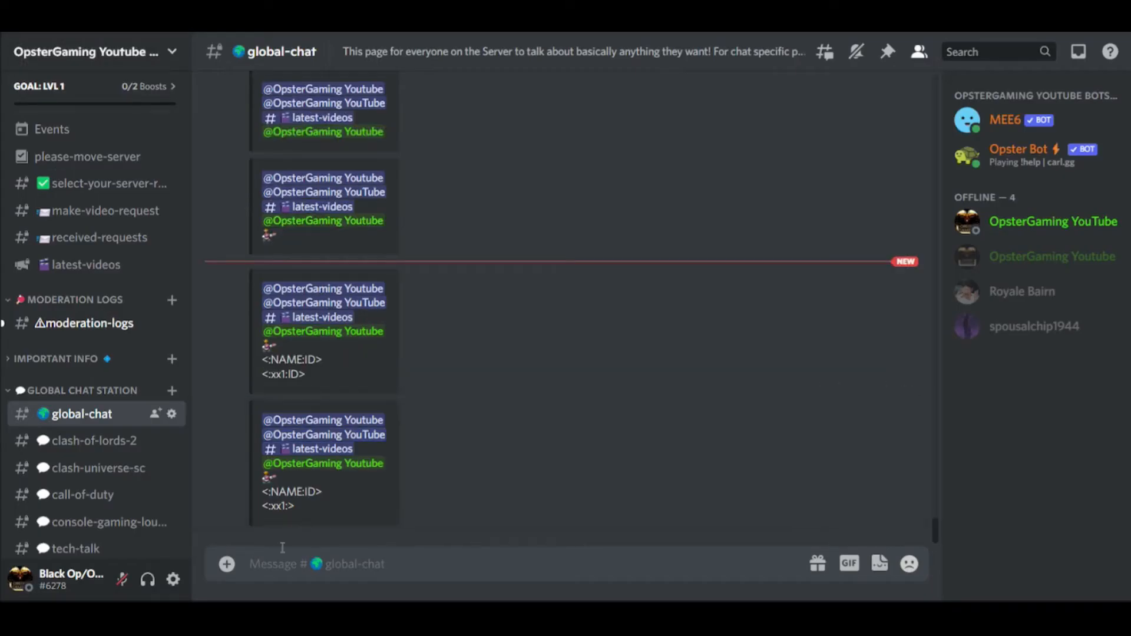
click(908, 563)
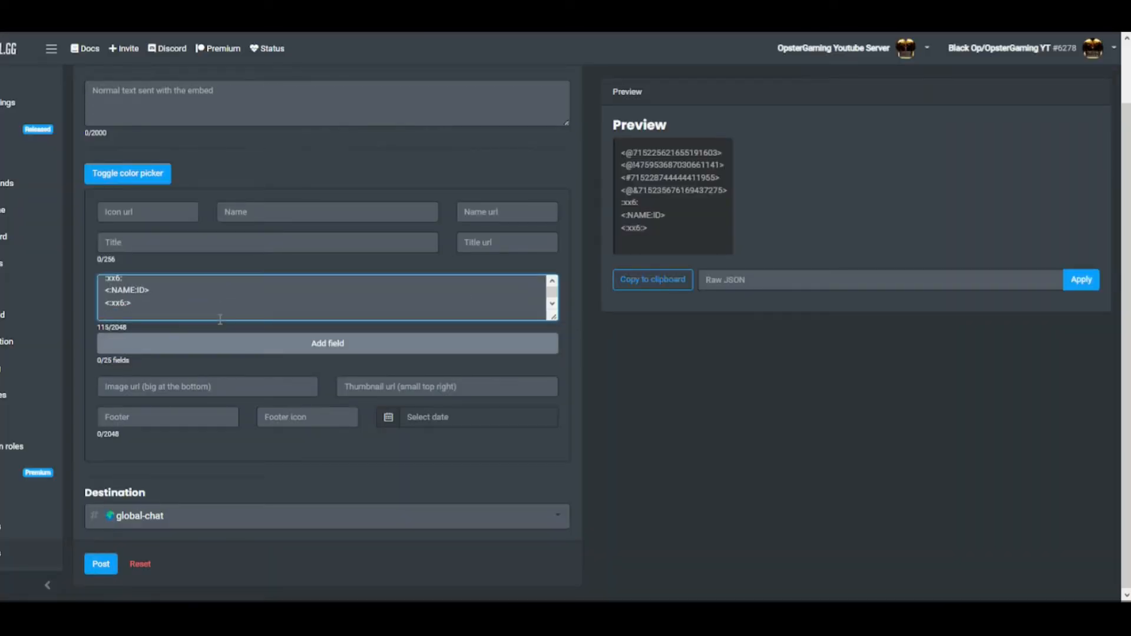
Step: Add the animated emoji template <a:NAME:ID> on a new description line
text(<A)
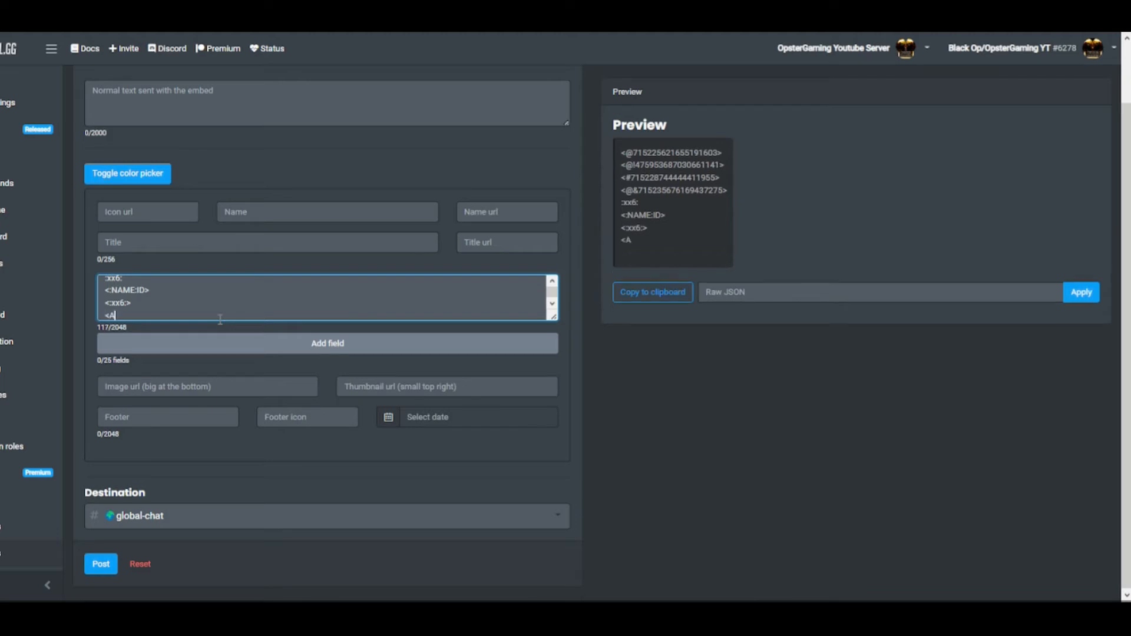
text(a)
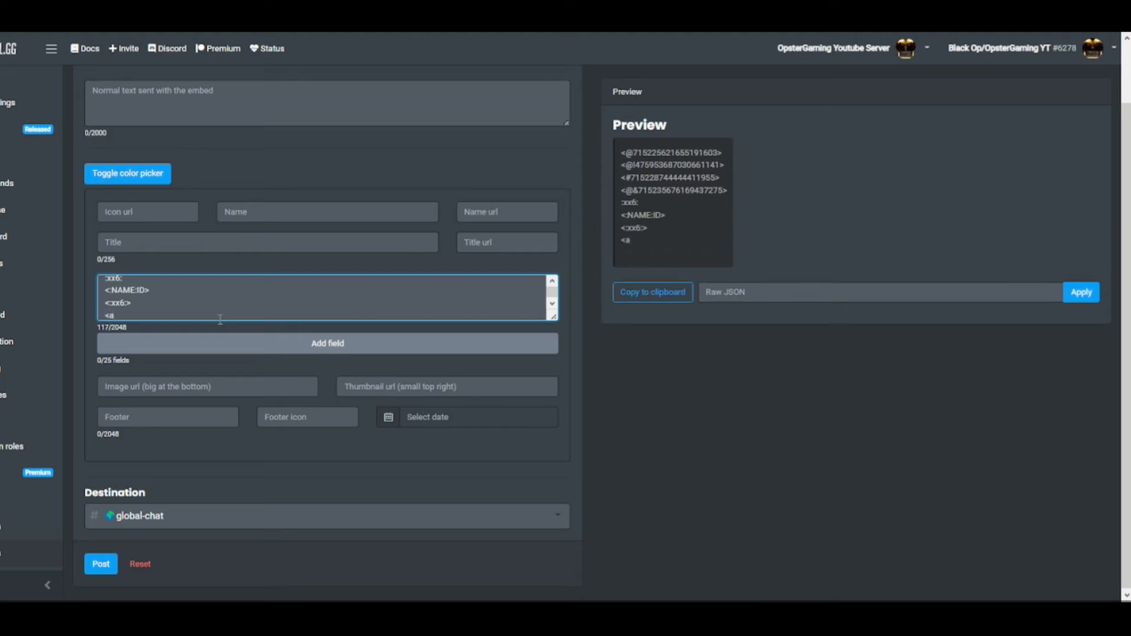
text(:N)
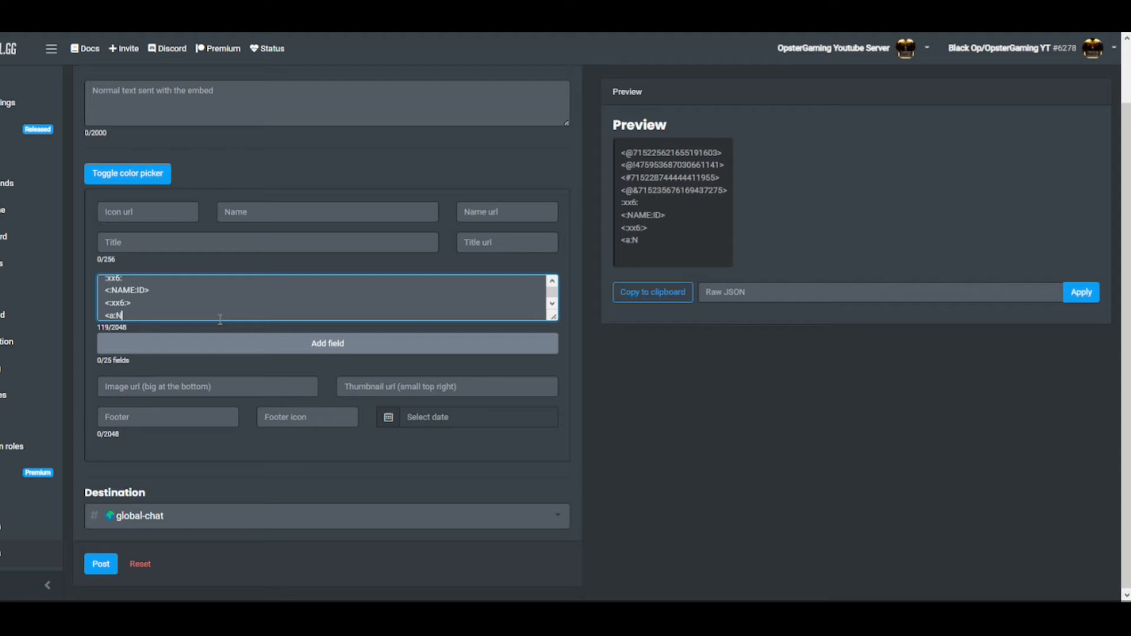
text(AME)
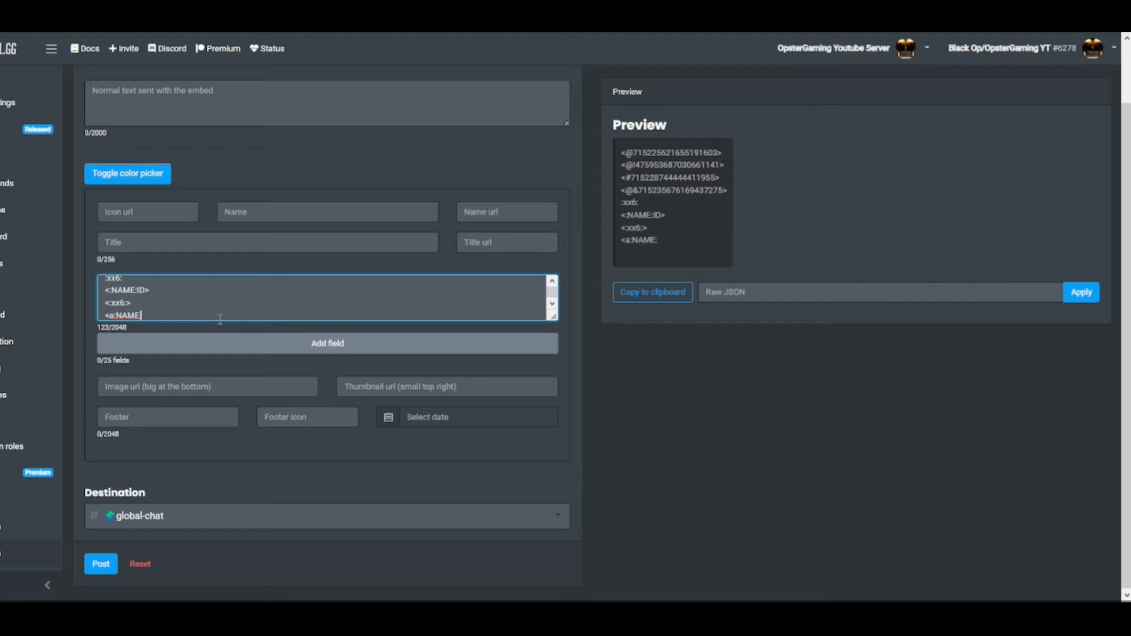
text(:ID>)
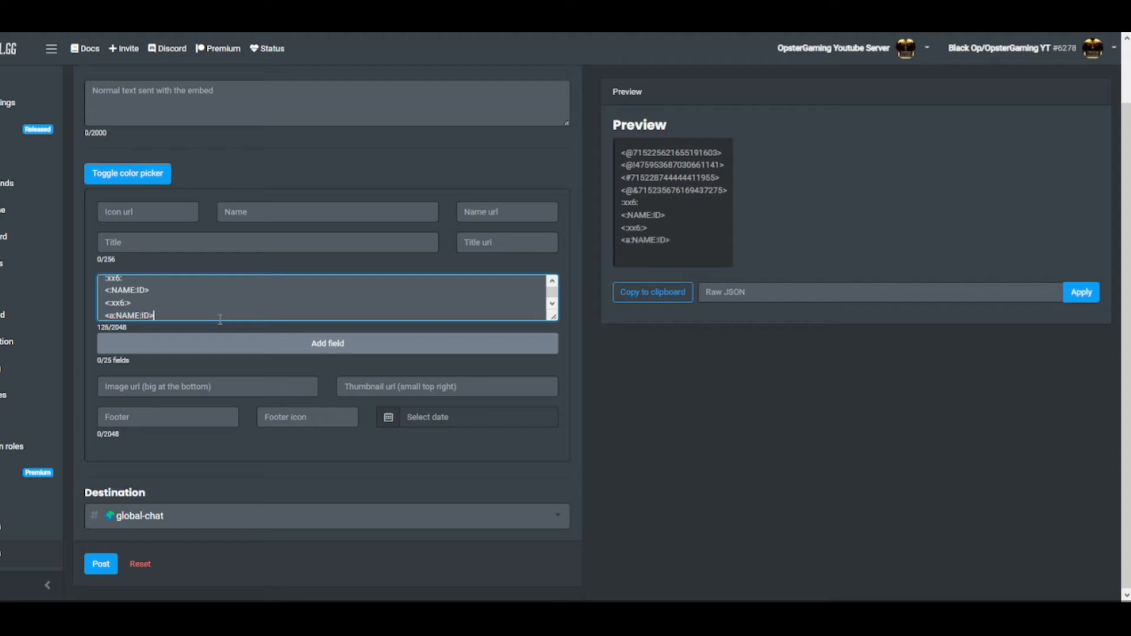
Step: Switch to Discord and bring up the server's settings menu
click(100, 563)
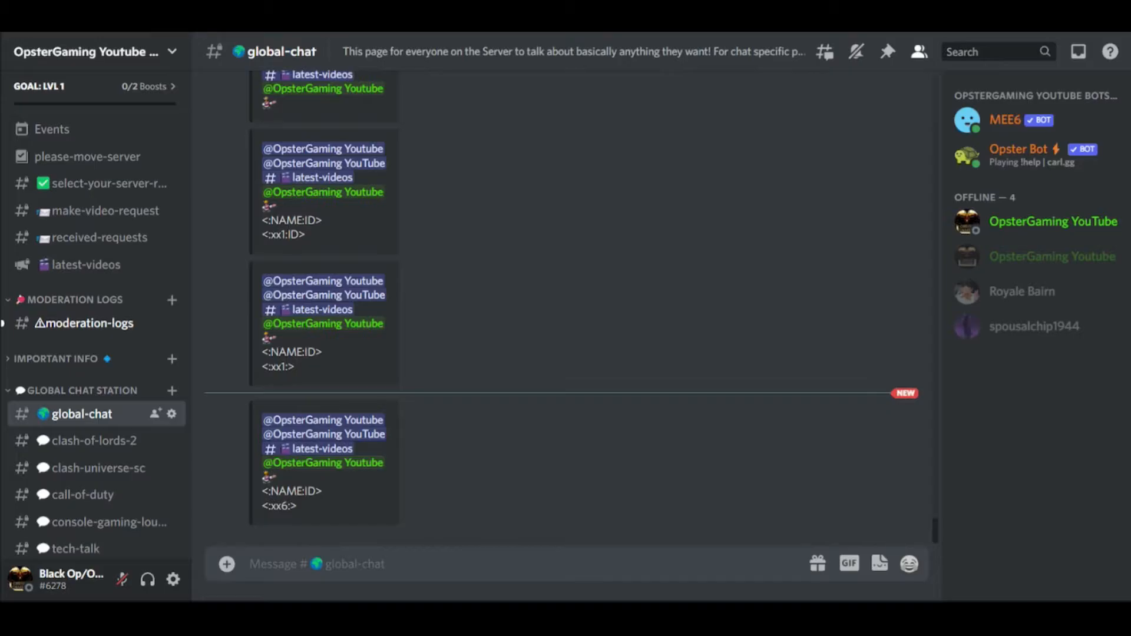
click(86, 50)
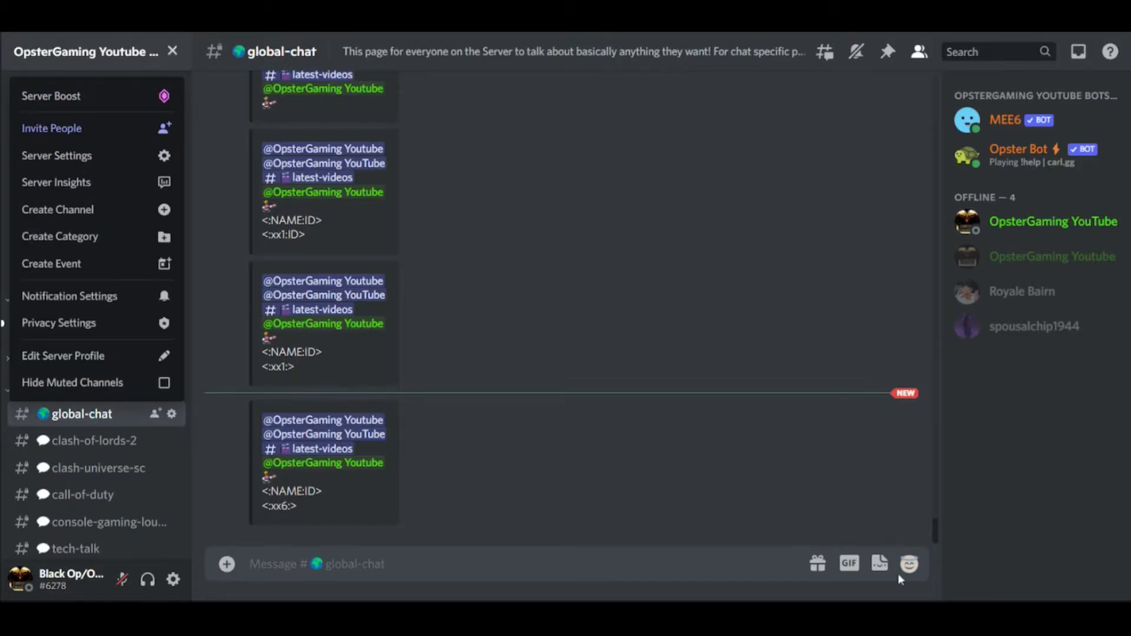
click(908, 563)
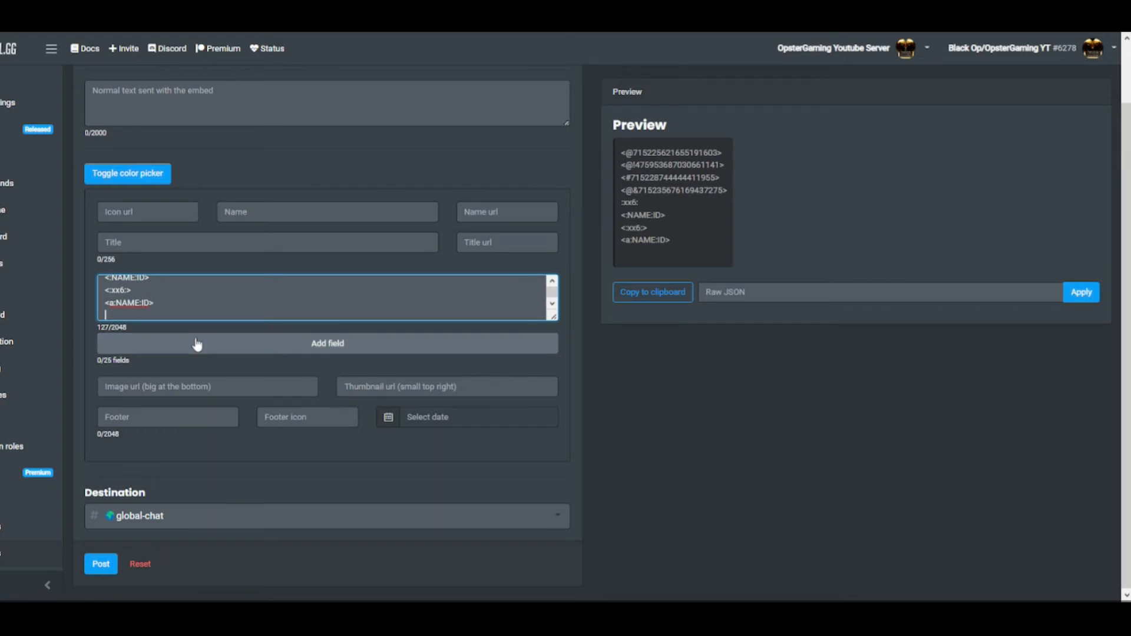
Step: Add an animated <a:tenor emoji line to the field text and post to global-chat
text(<)
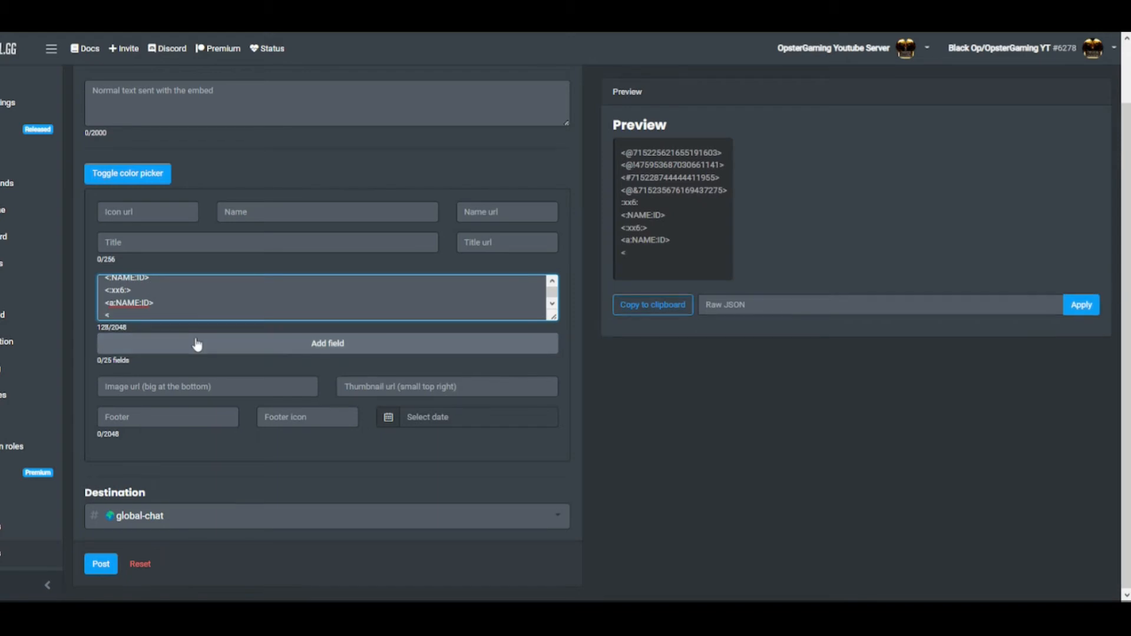
text(a)
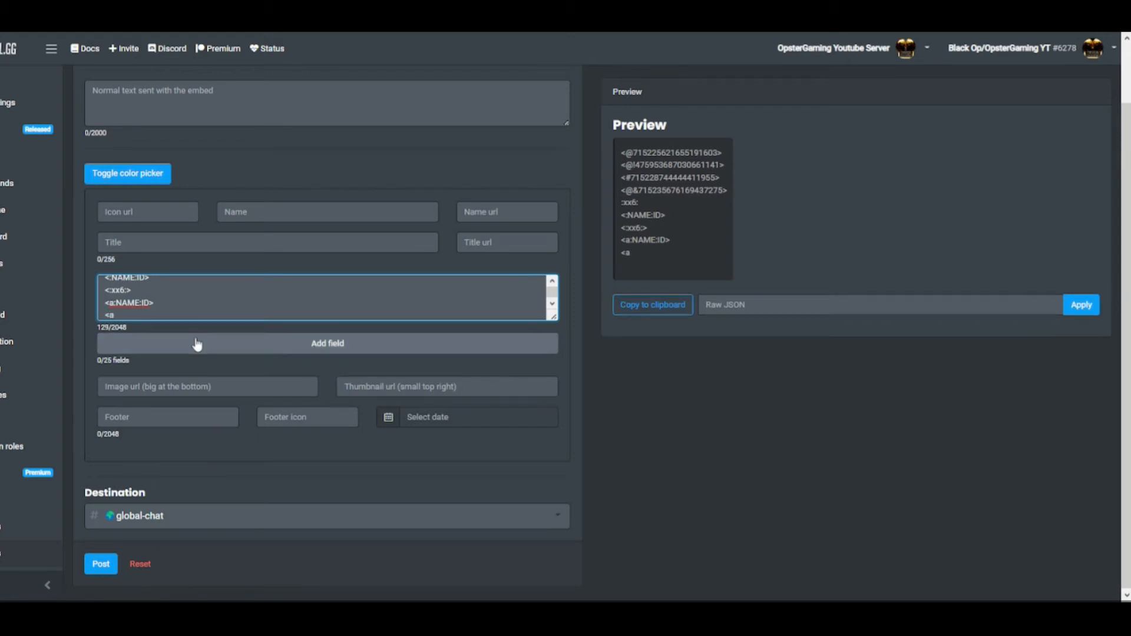
text(:)
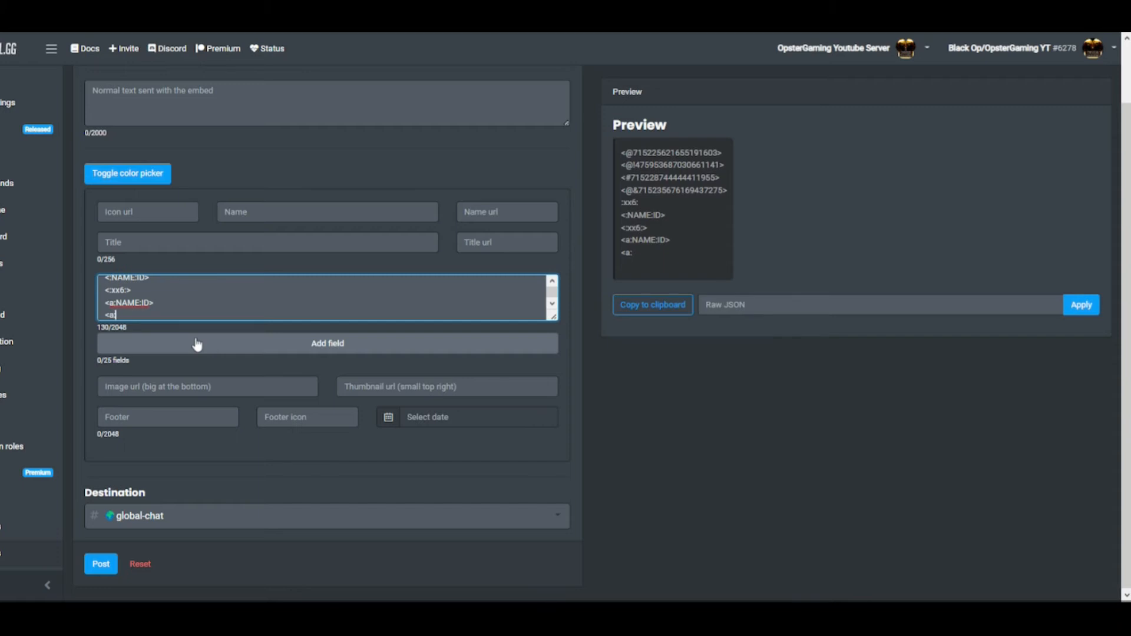
text(tenor:)
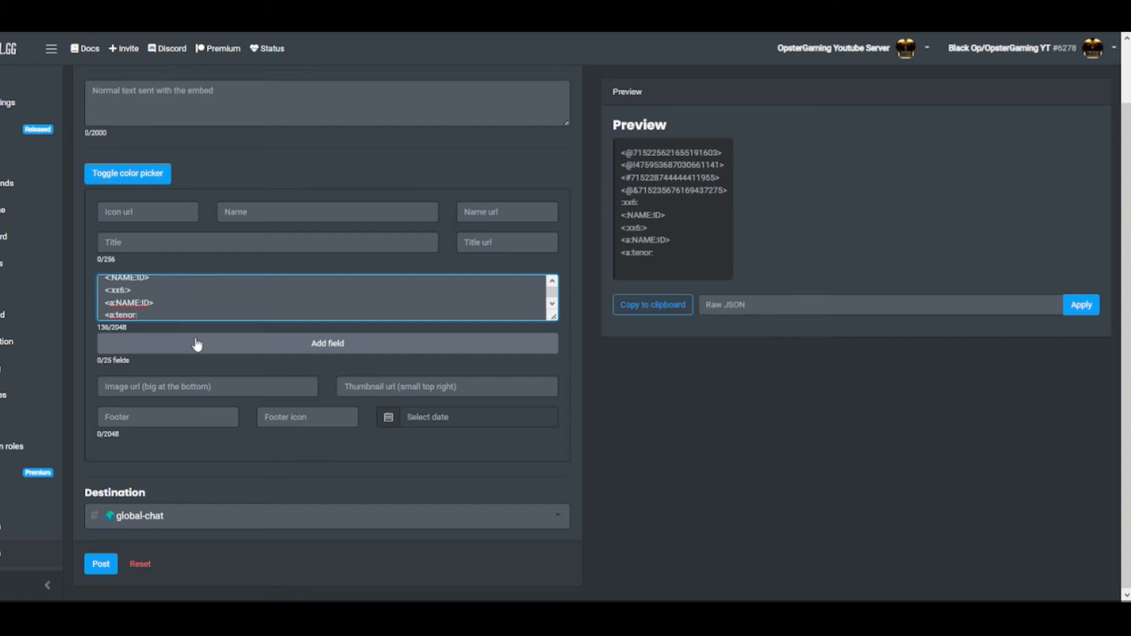
click(100, 563)
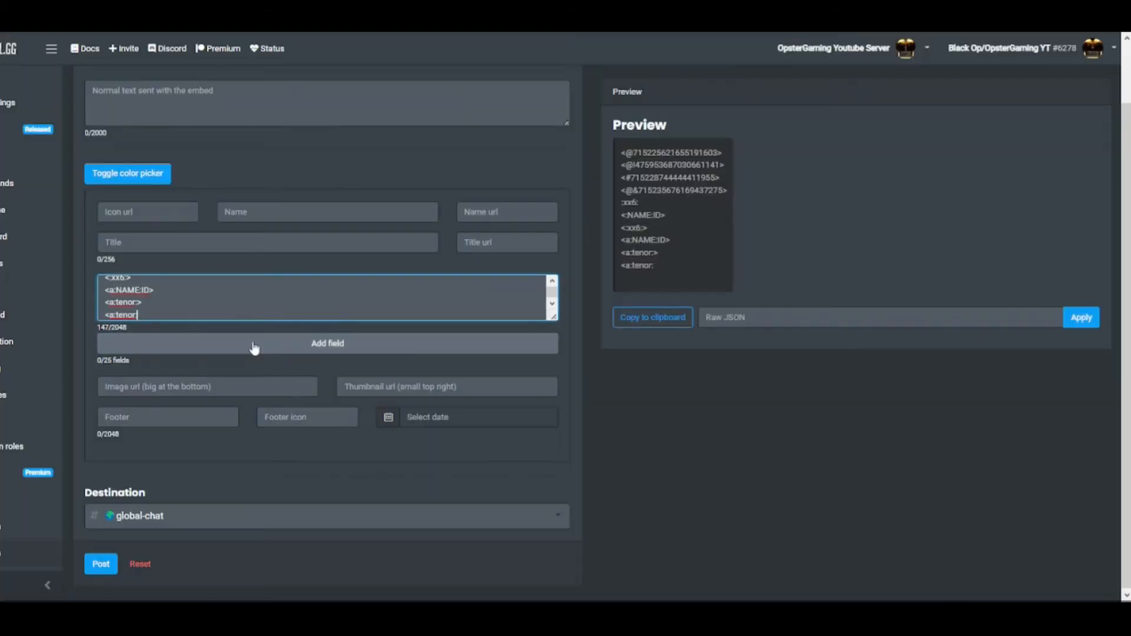
mouse_move(161, 341)
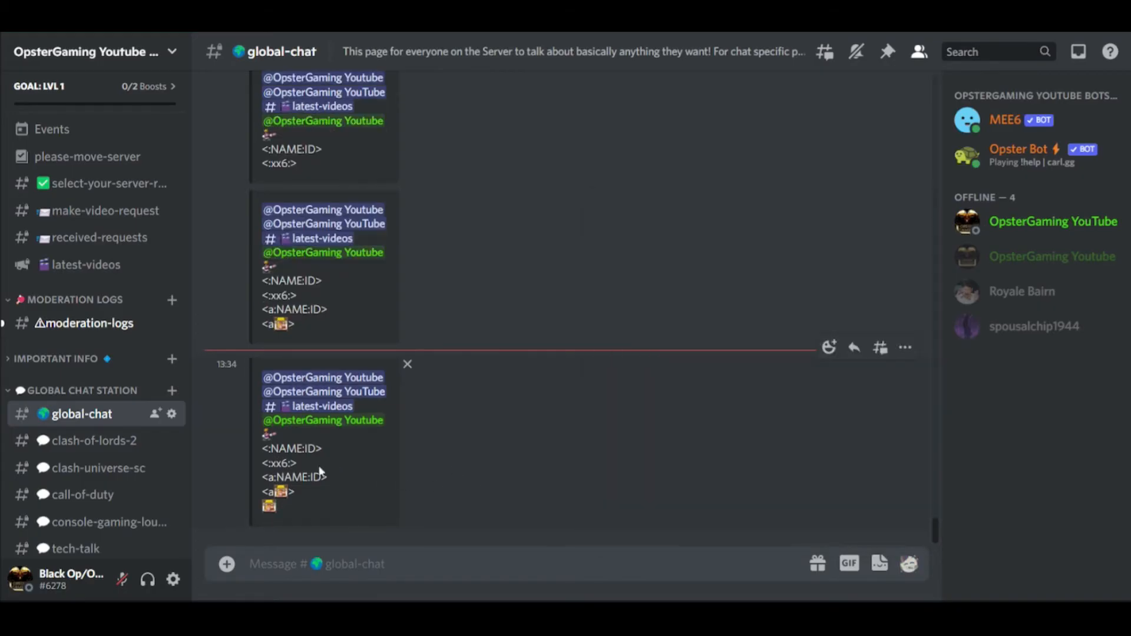
mouse_move(368, 505)
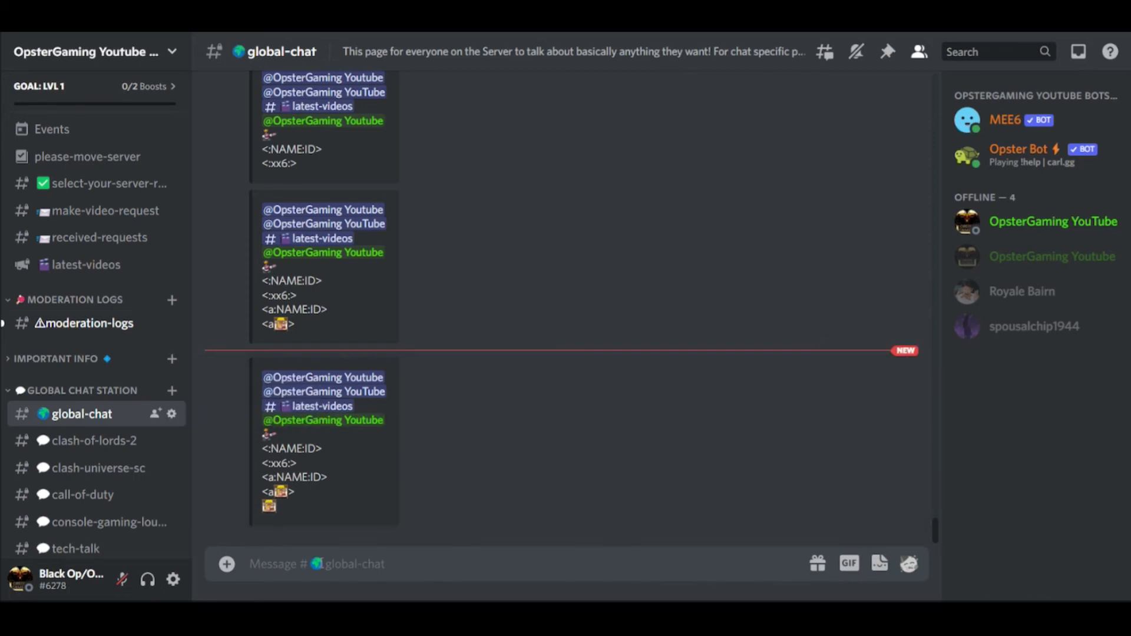
Step: Send :42: in global-chat and dismiss Clyde's other-server emoji warning
text(:42)
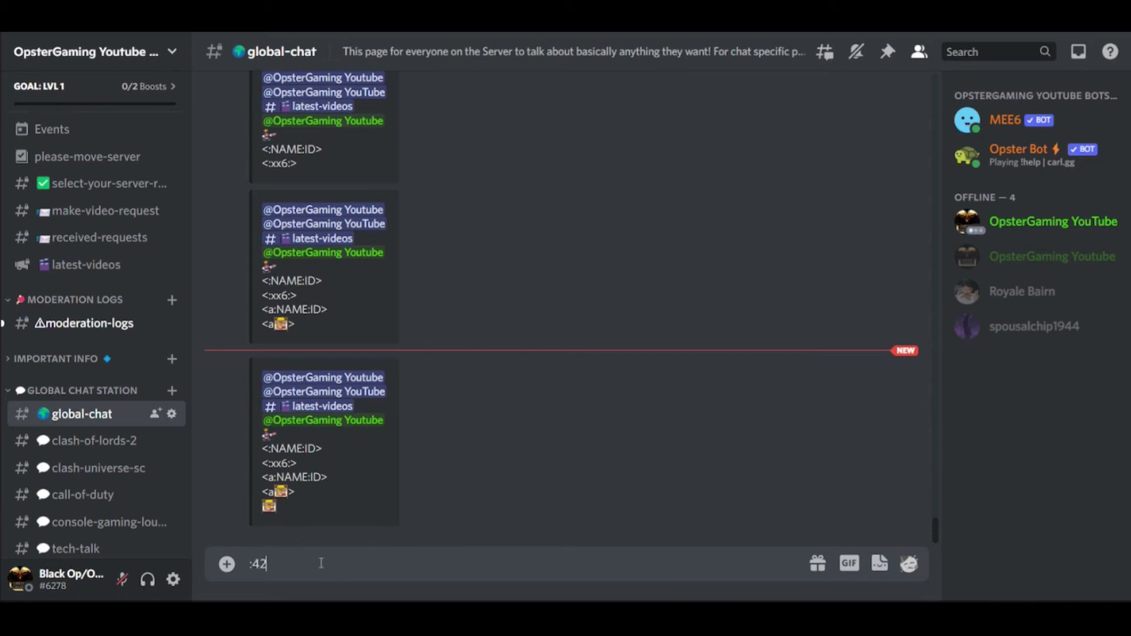
key(enter)
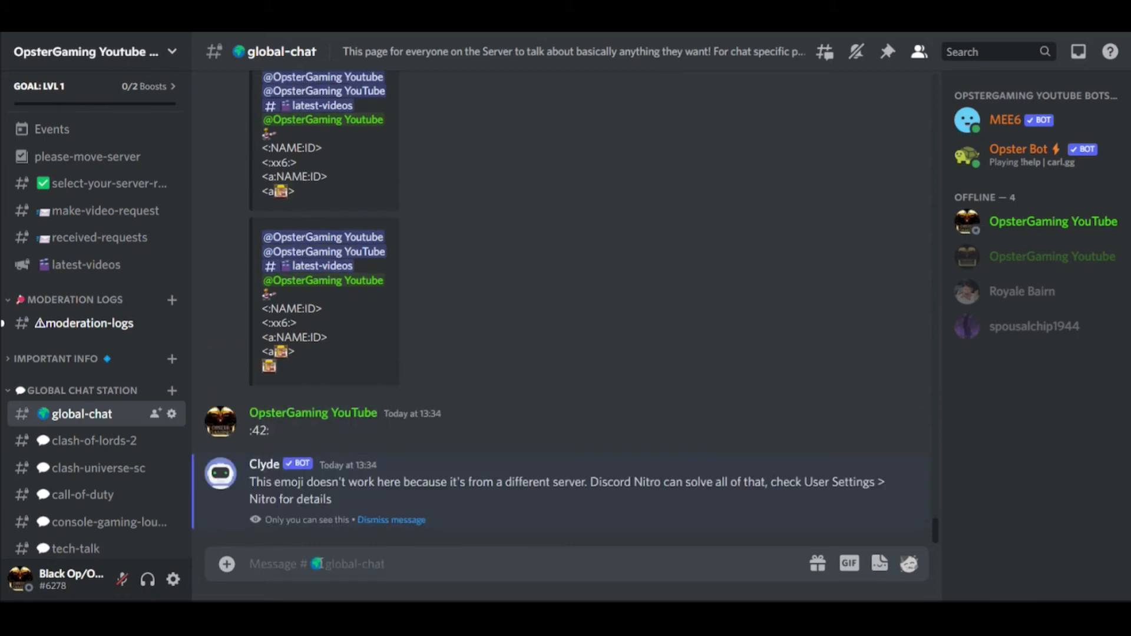
click(391, 520)
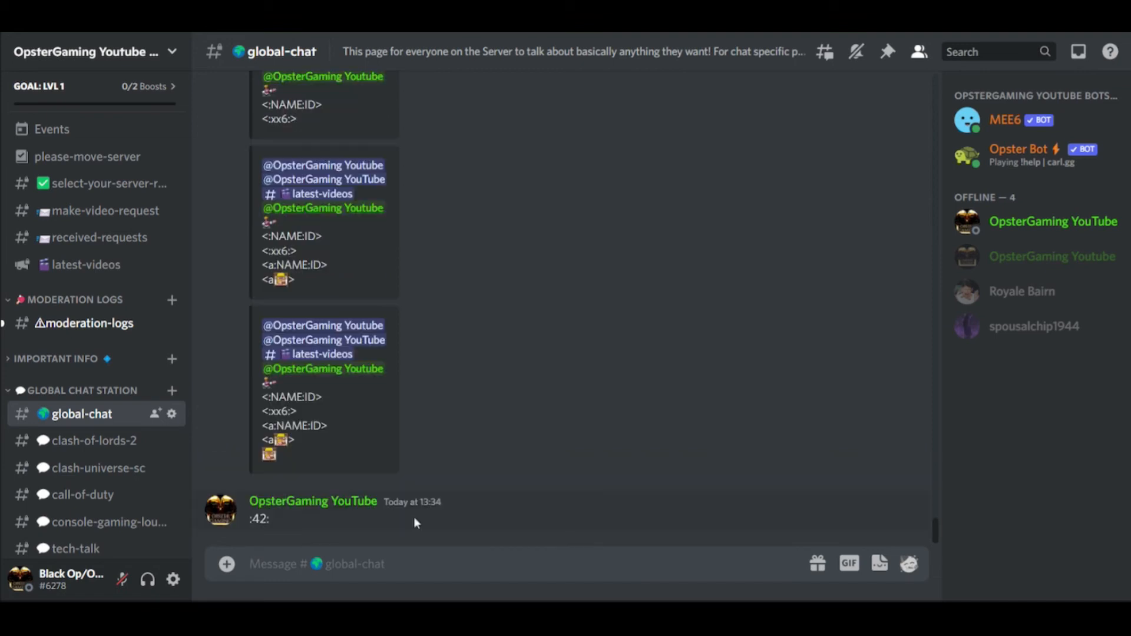
mouse_move(444, 411)
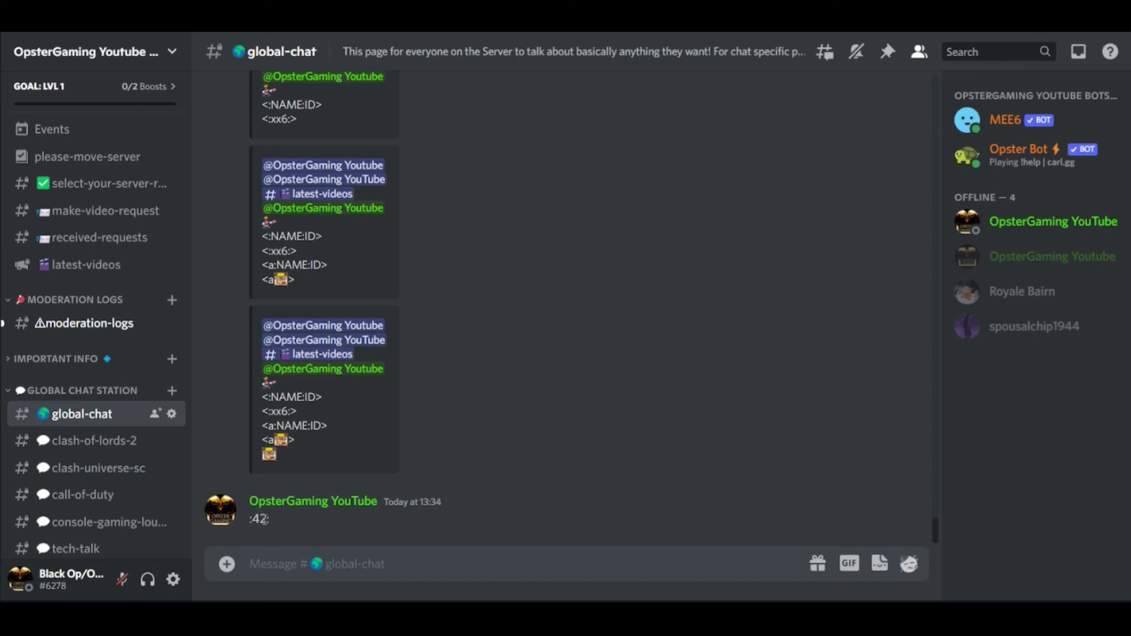
mouse_move(563, 431)
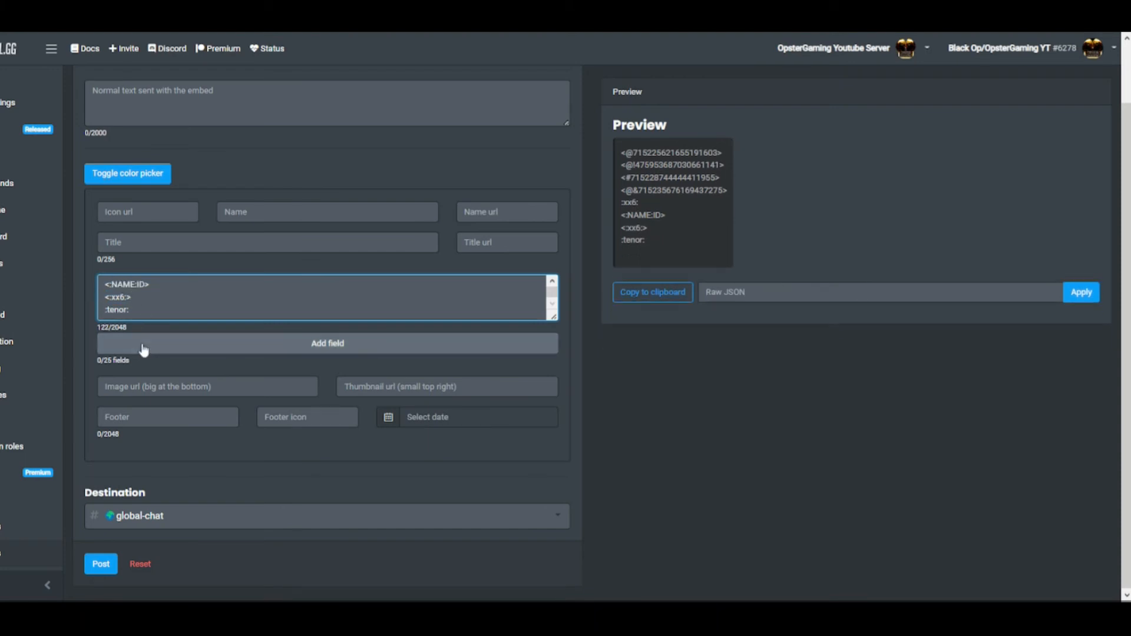
Step: Delete the <:NAME:ID> placeholder lines and post the trimmed embed to global-chat
key(Backspace)
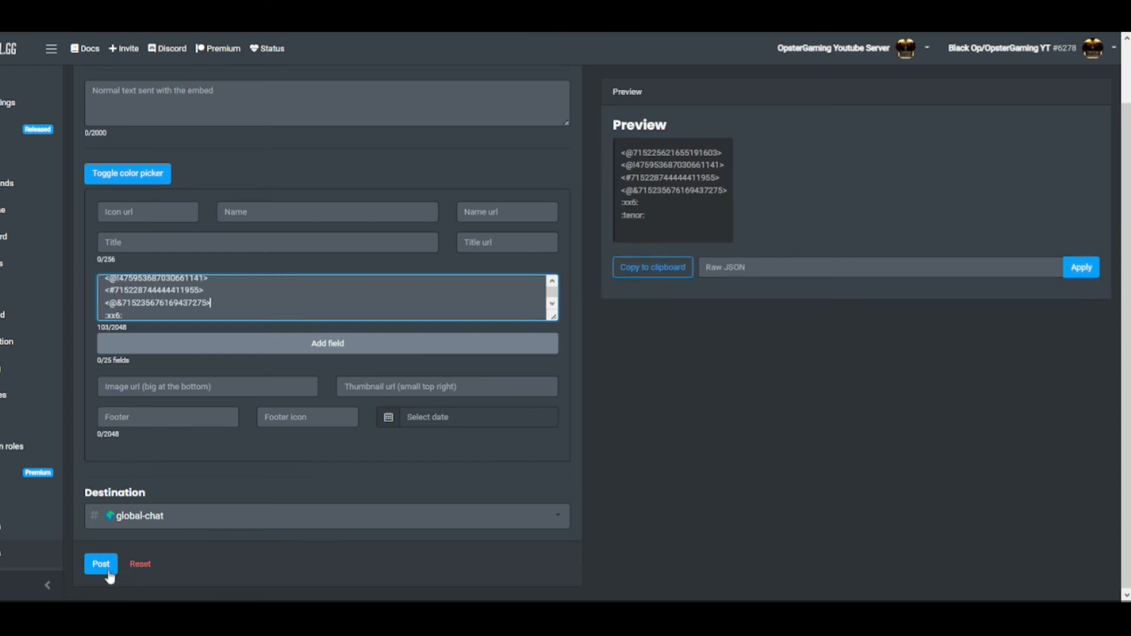
click(101, 563)
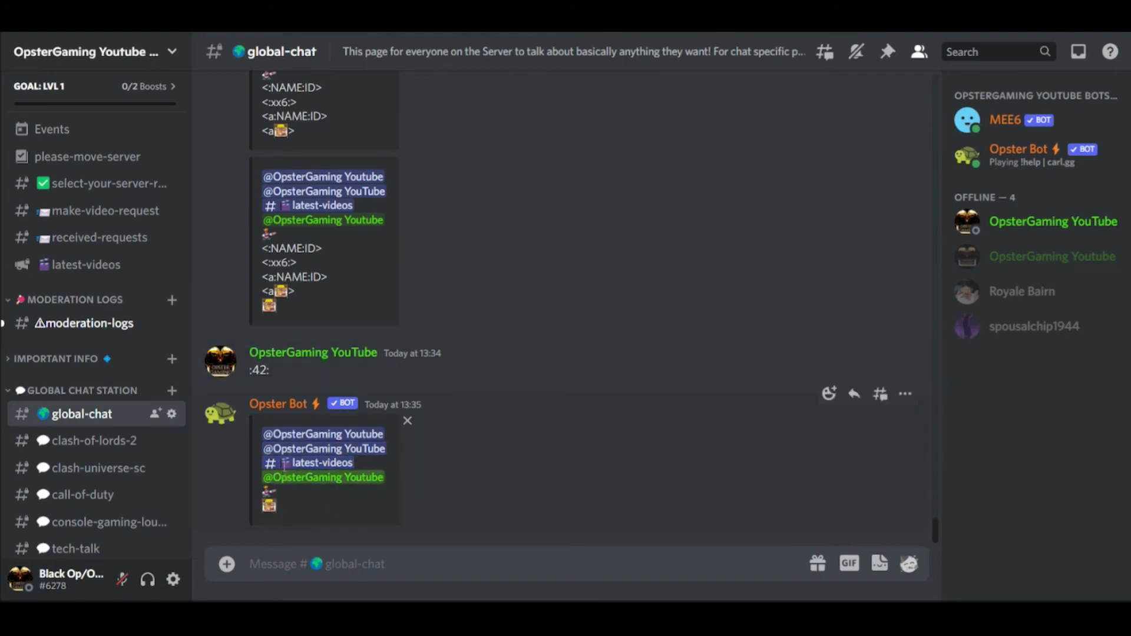
mouse_move(605, 546)
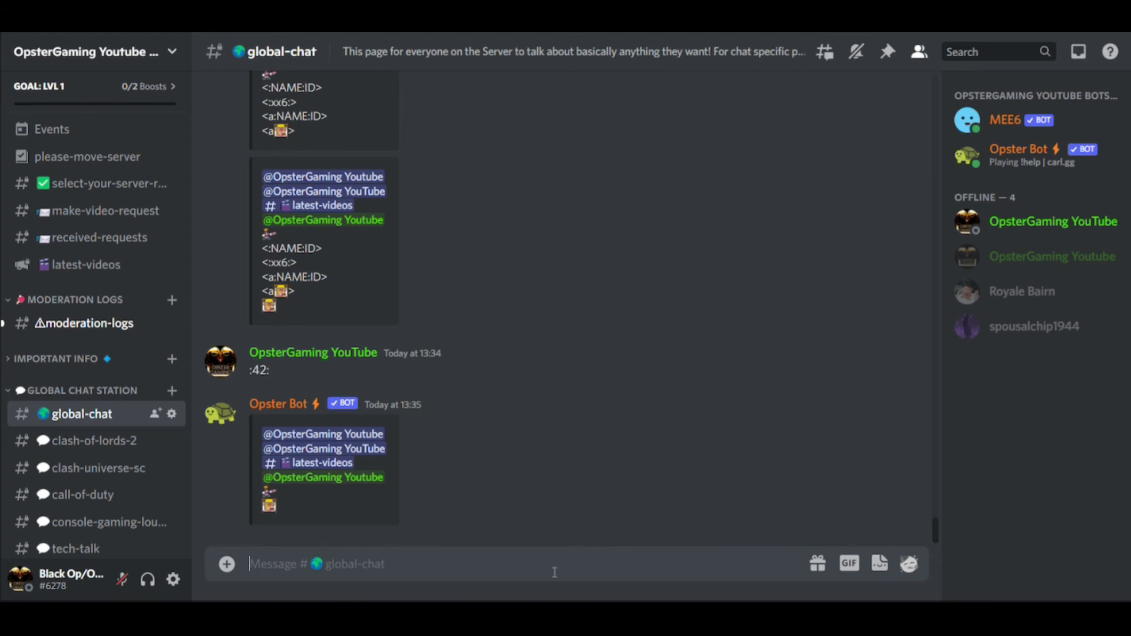
Step: Send a single custom animated emoji as a message in global-chat
text(:)
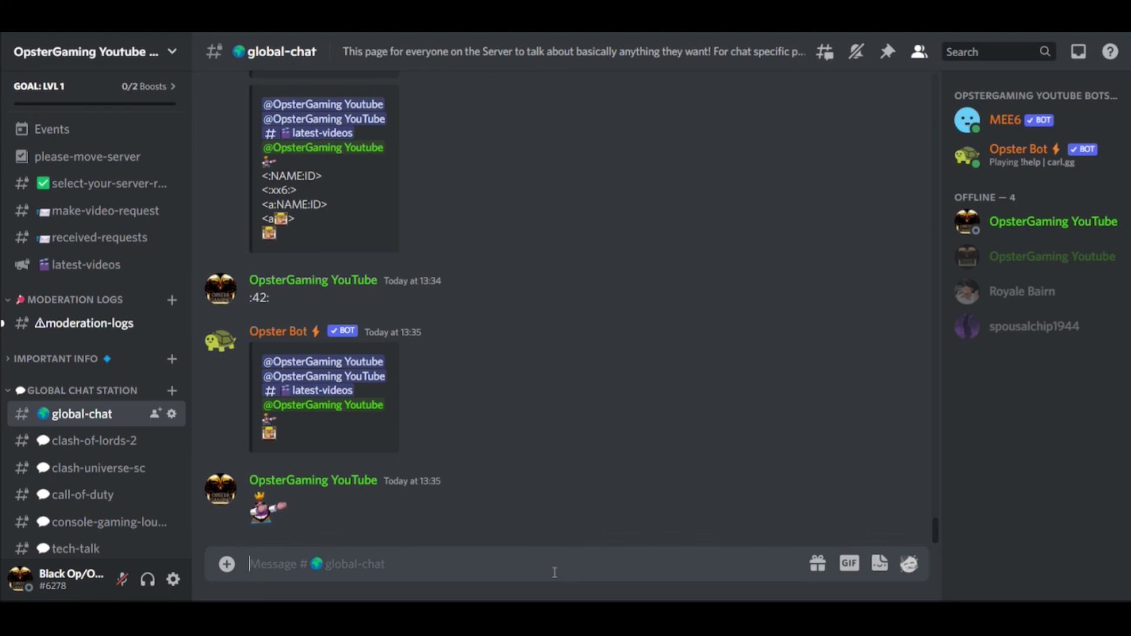
Step: Start a <# channel mention in global-chat and copy the global-chat channel's ID for it
text(<)
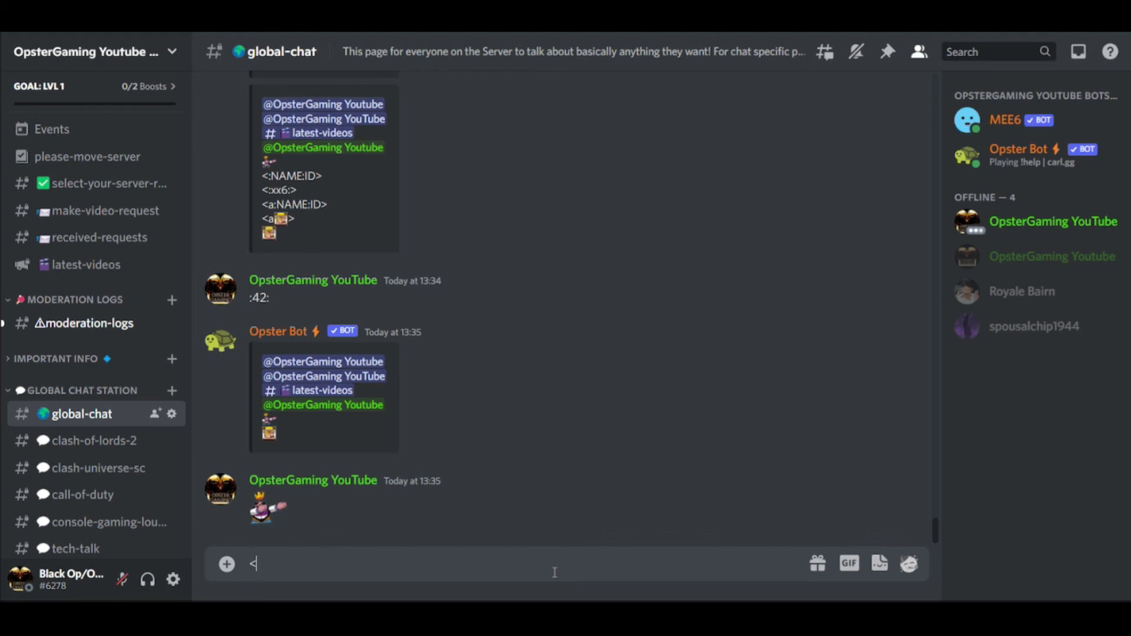
text(#)
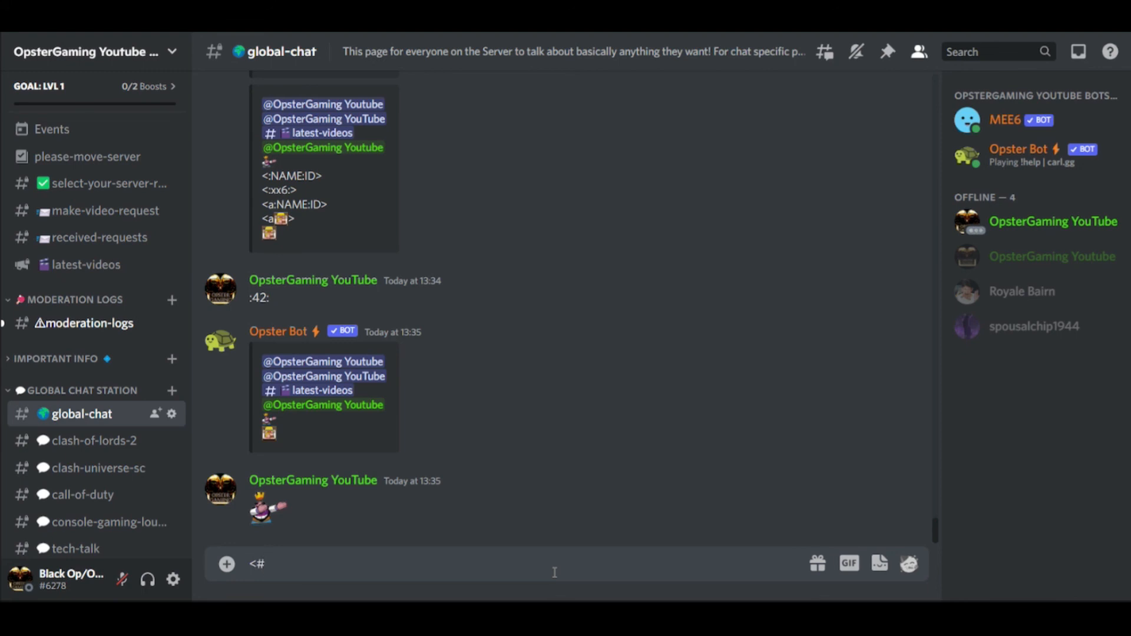
right_click(81, 413)
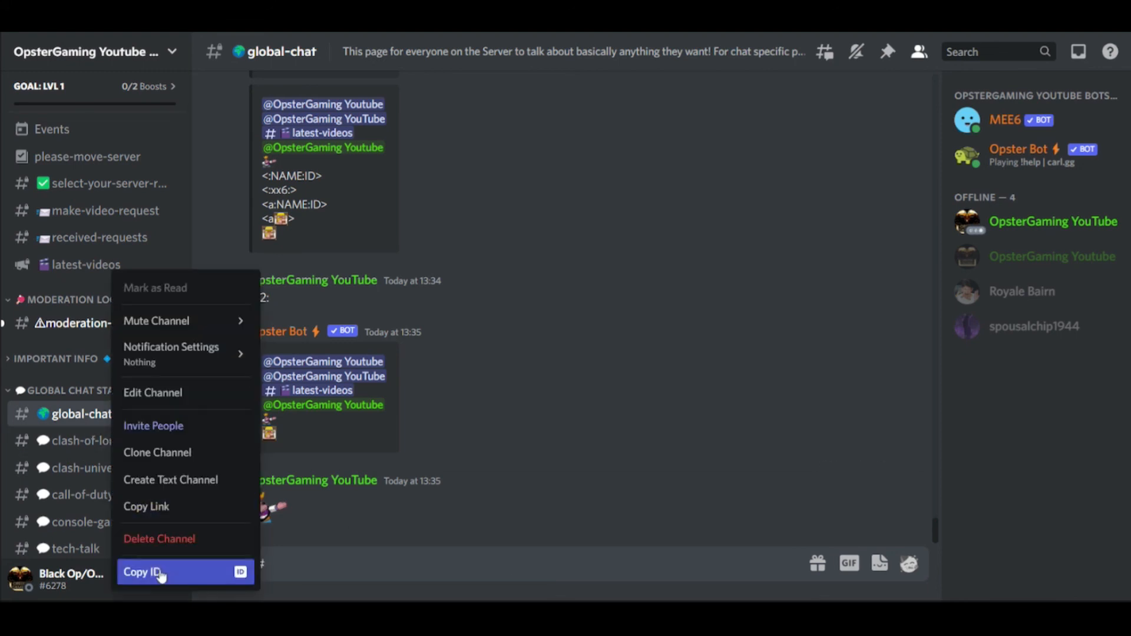
click(142, 571)
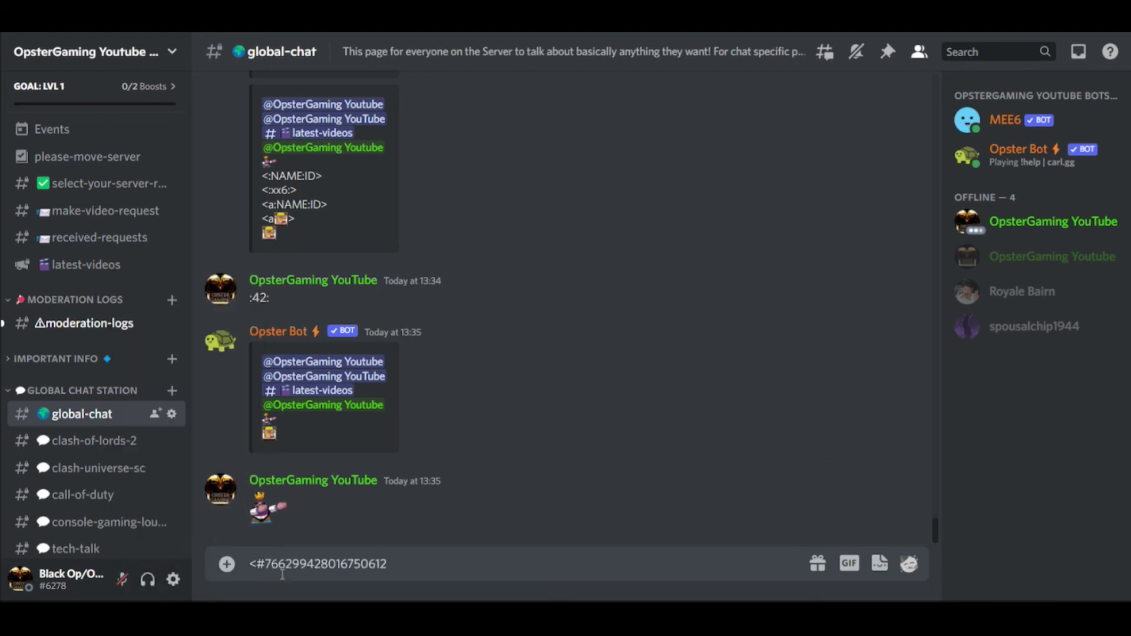